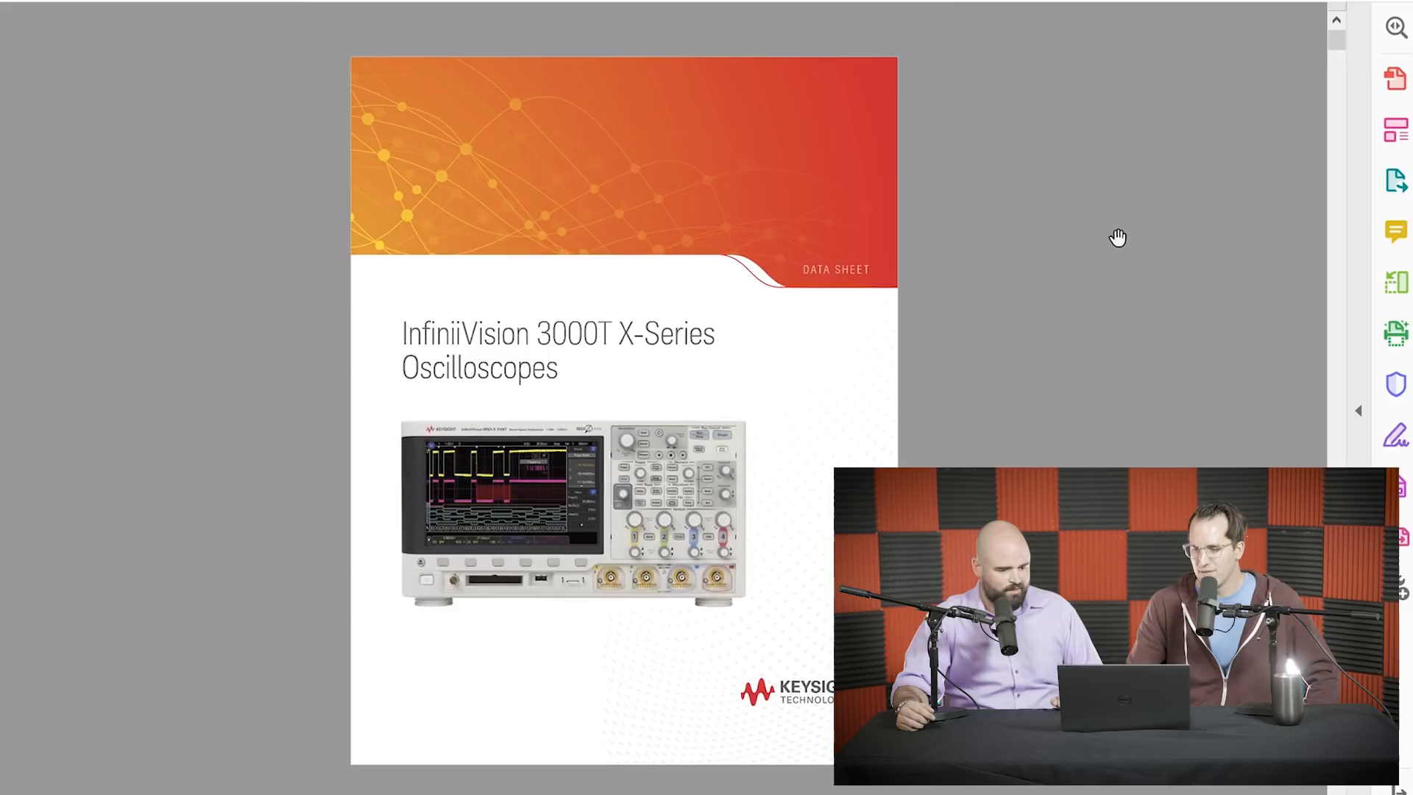
scroll("down", 3)
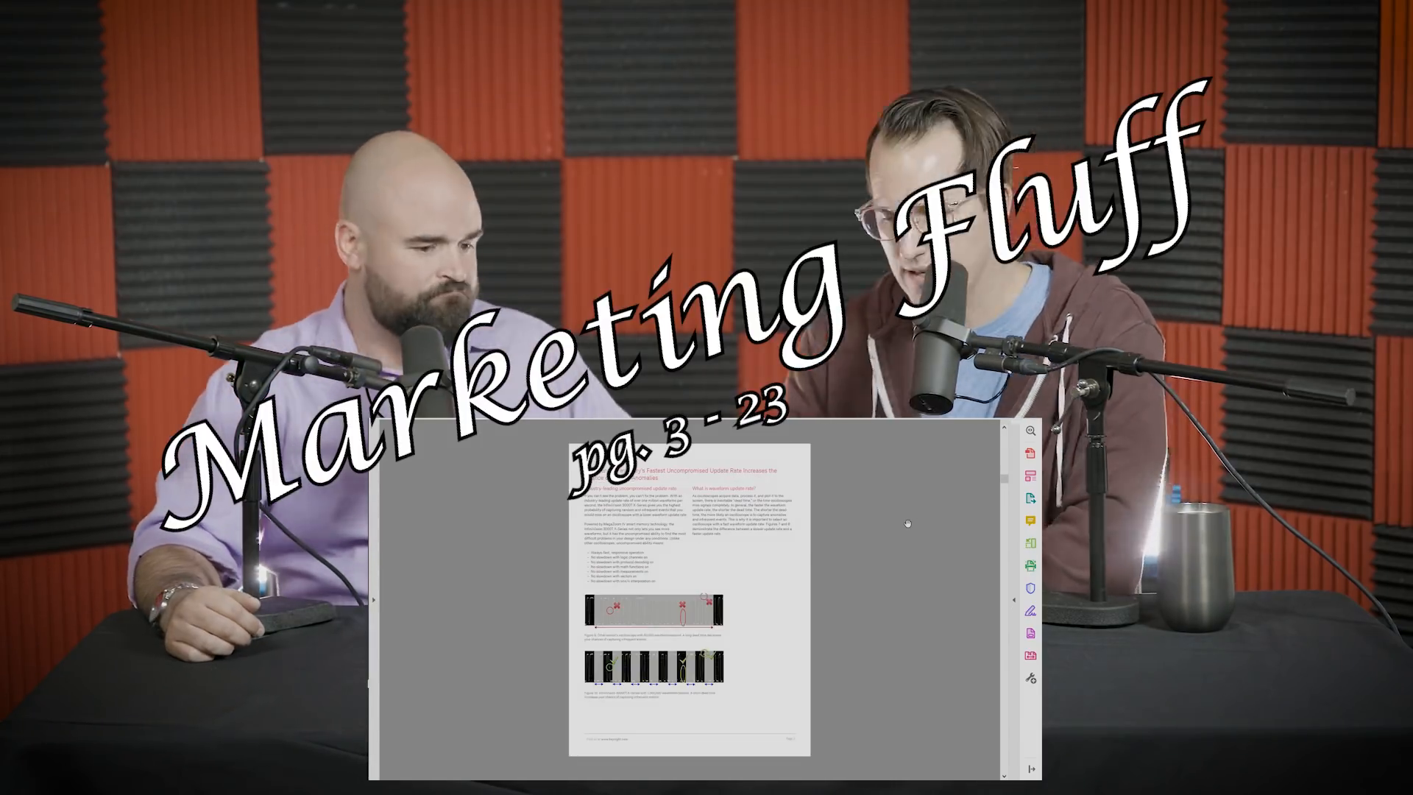
scroll("down", 3)
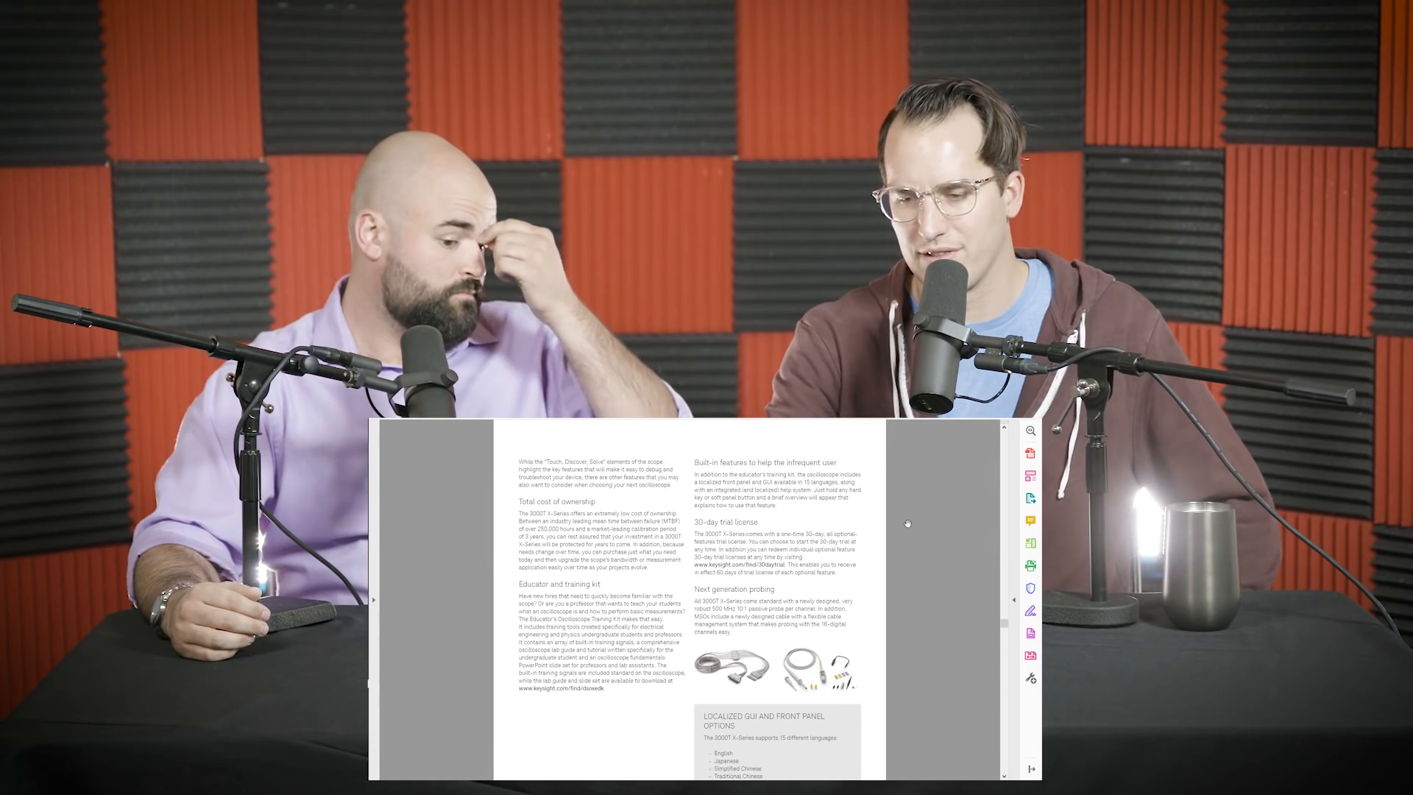
scroll("down", 3)
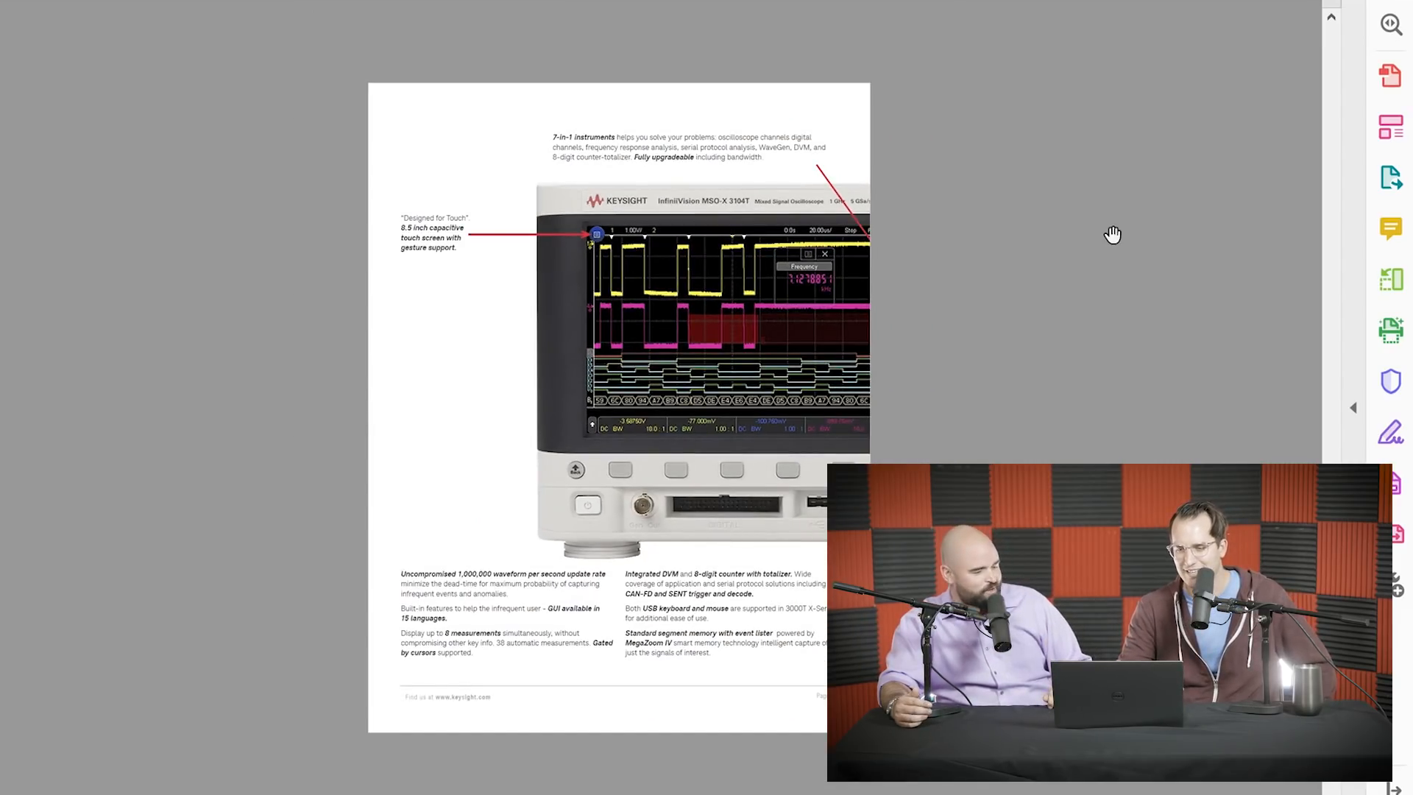
scroll("down", 3)
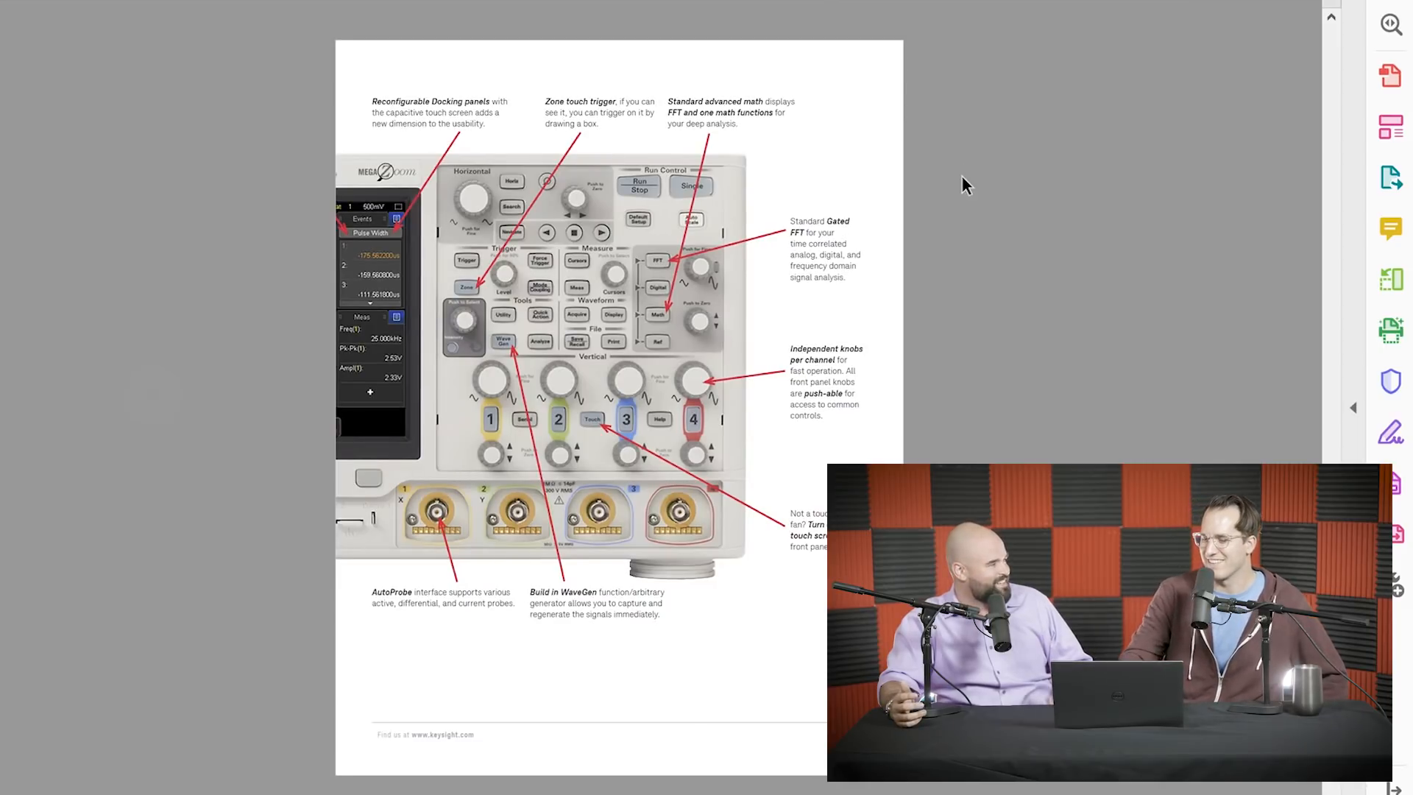
scroll("down", 3)
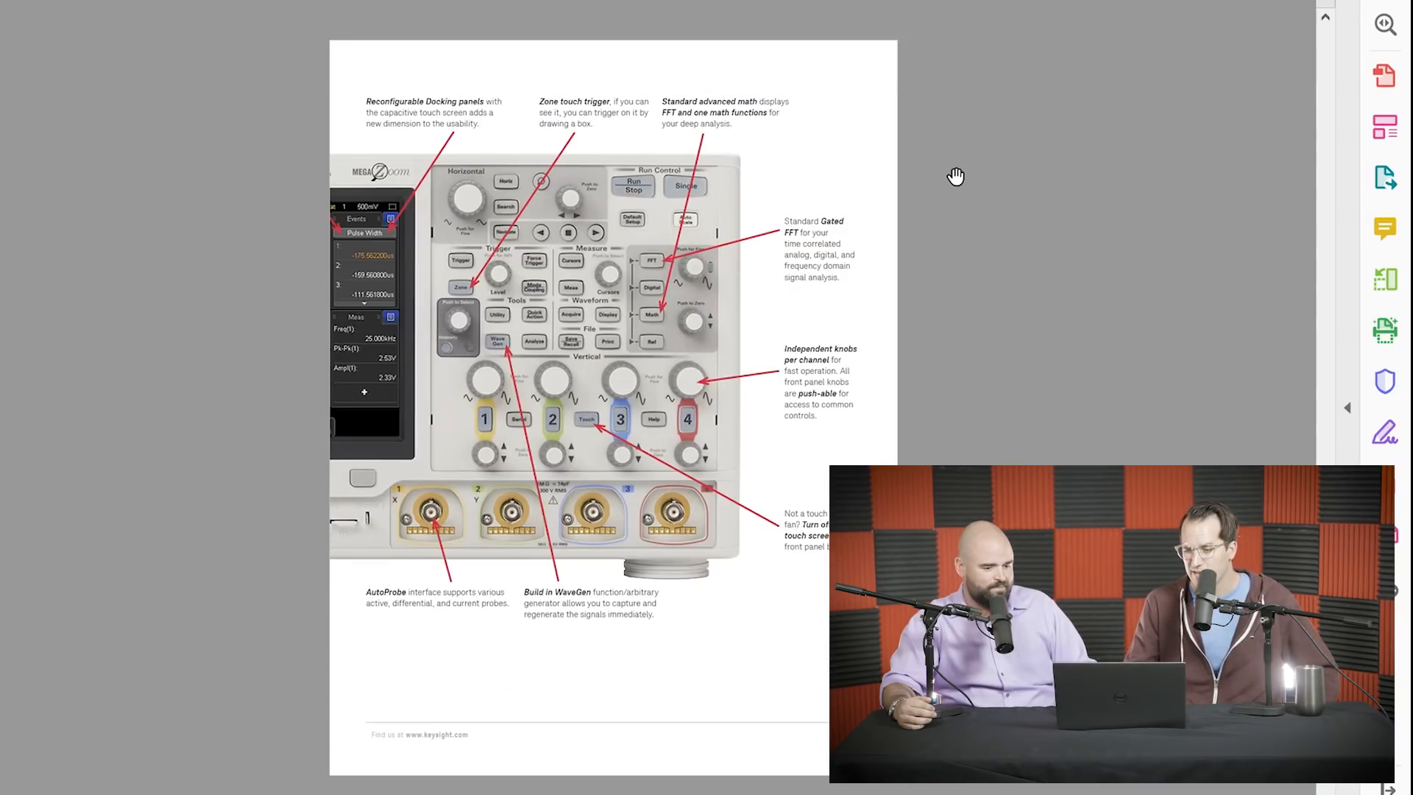
scroll("down", 3)
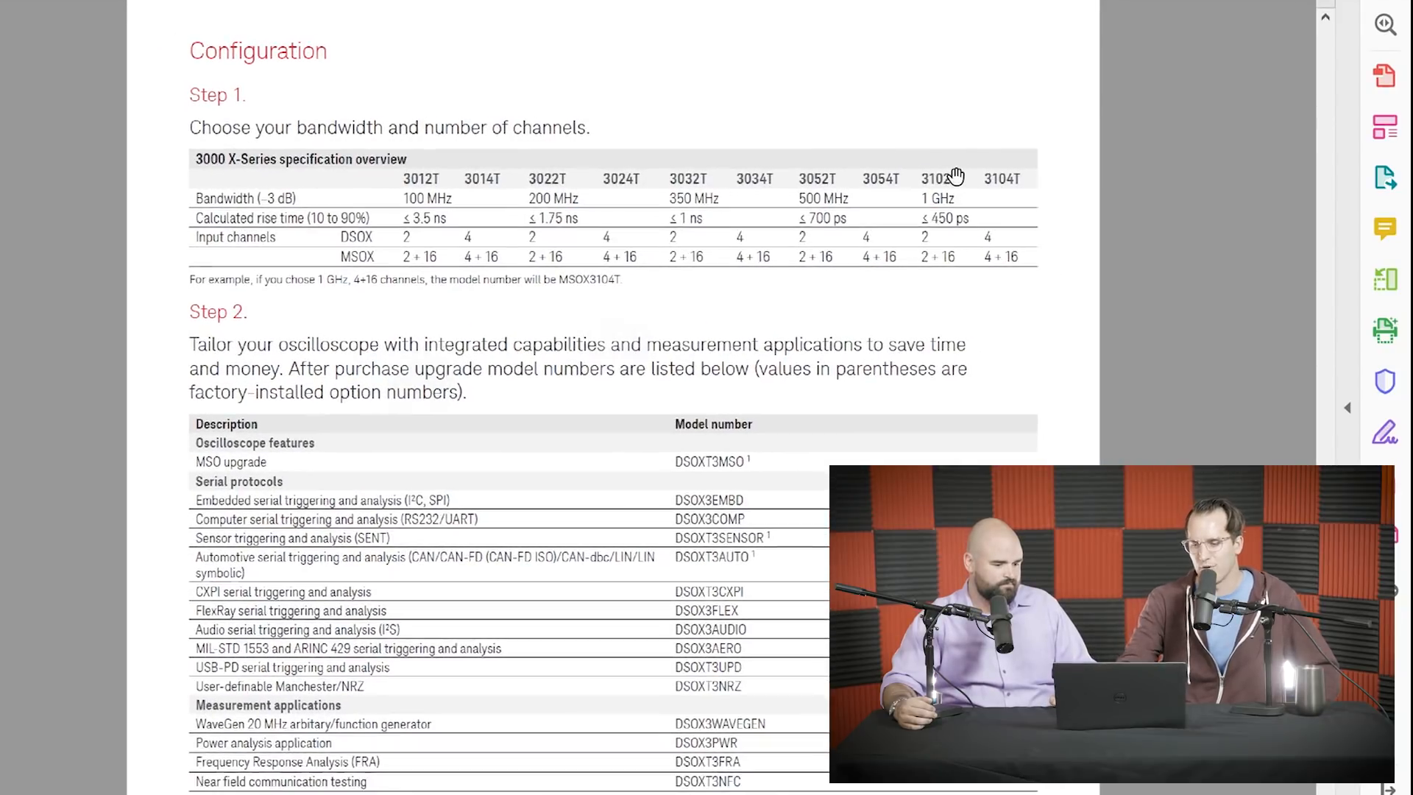
scroll("down", 3)
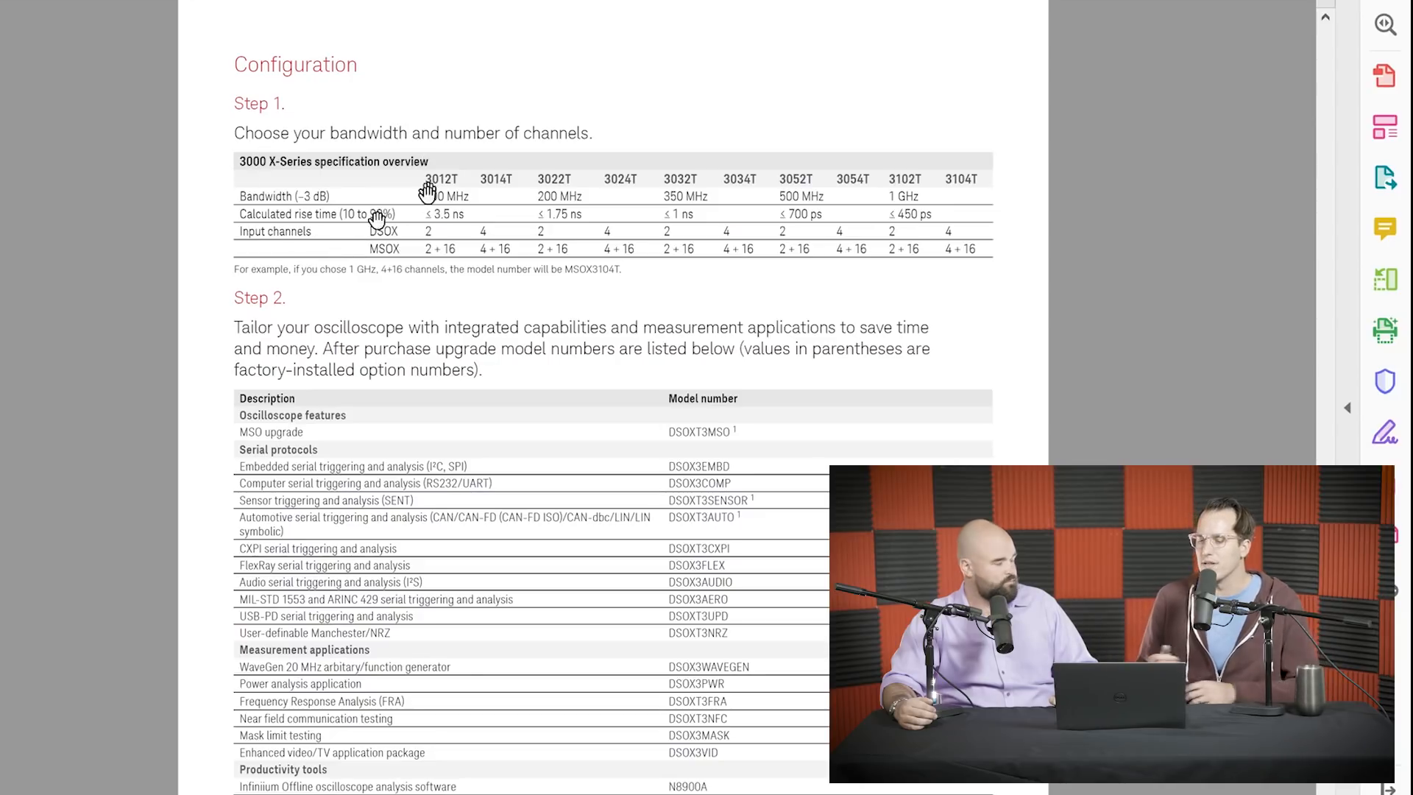
mouse_move(206, 229)
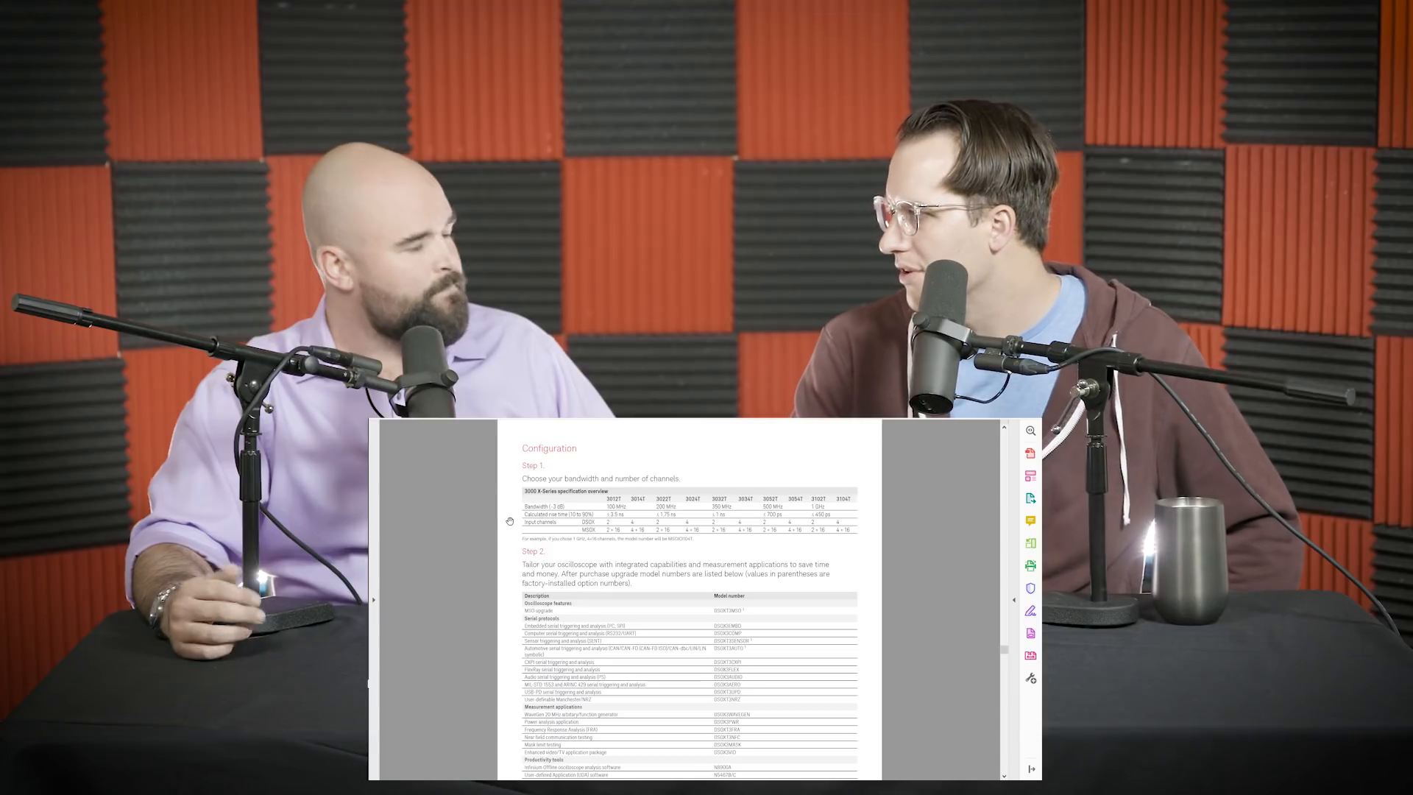
scroll("down", 3)
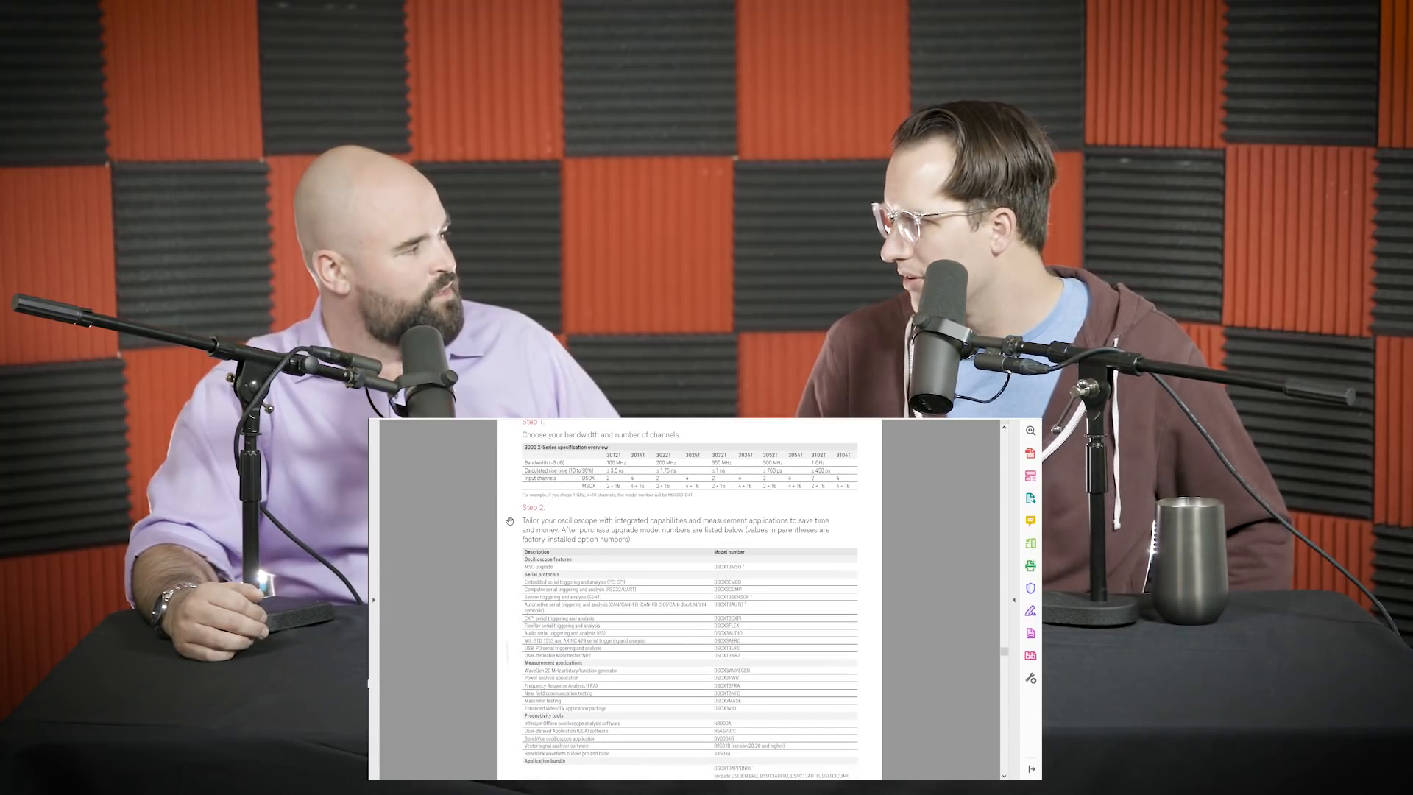
scroll("down", 3)
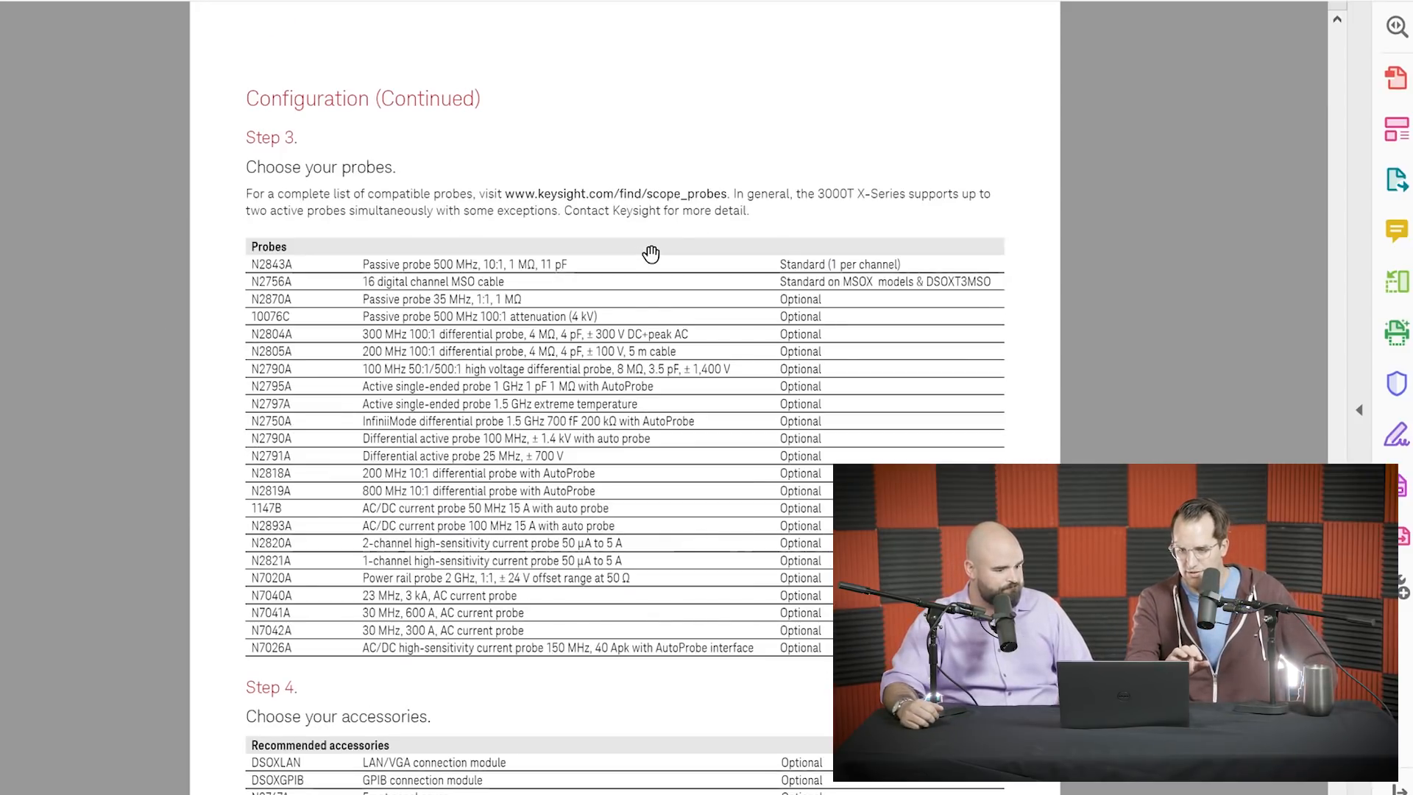
scroll("down", 3)
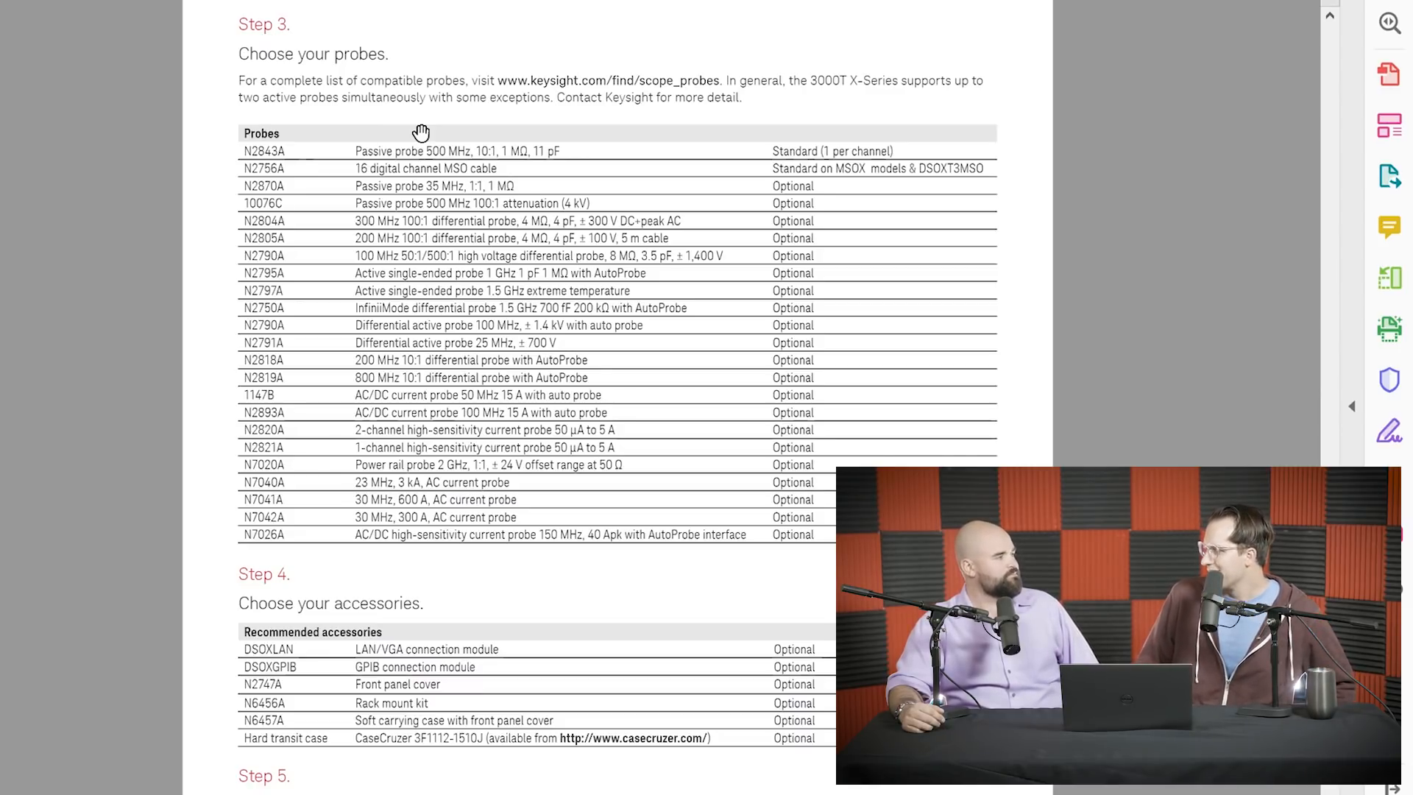
scroll("down", 3)
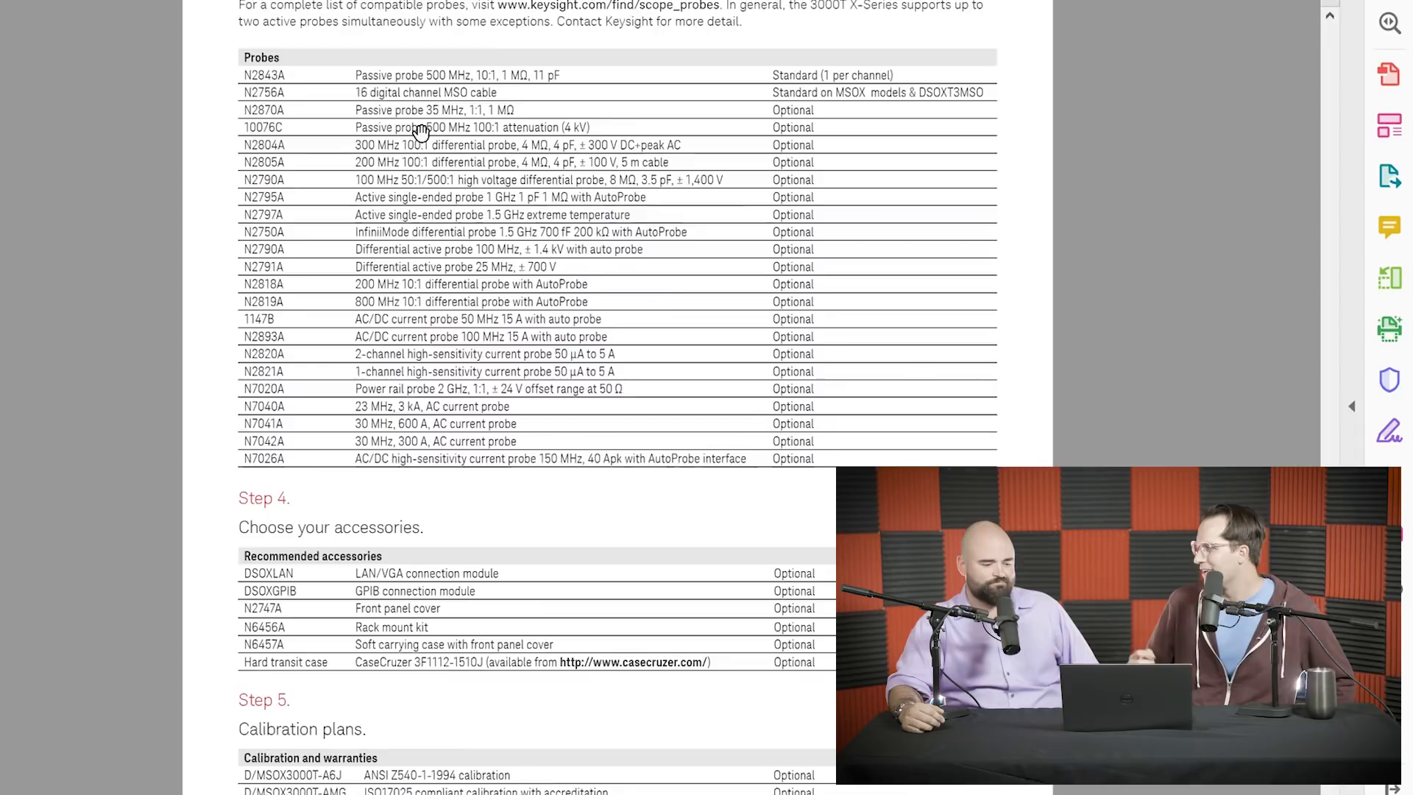
scroll("down", 3)
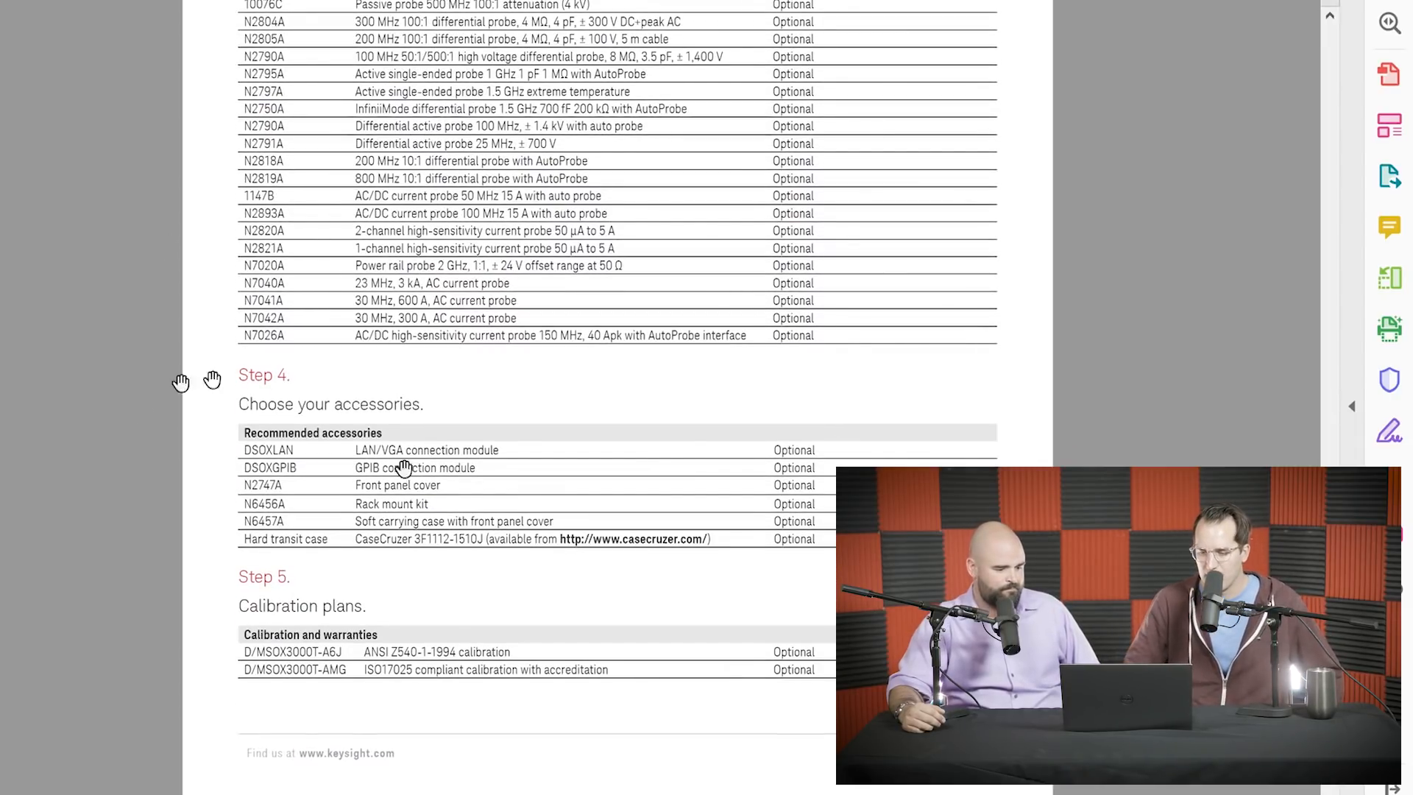
mouse_move(140, 399)
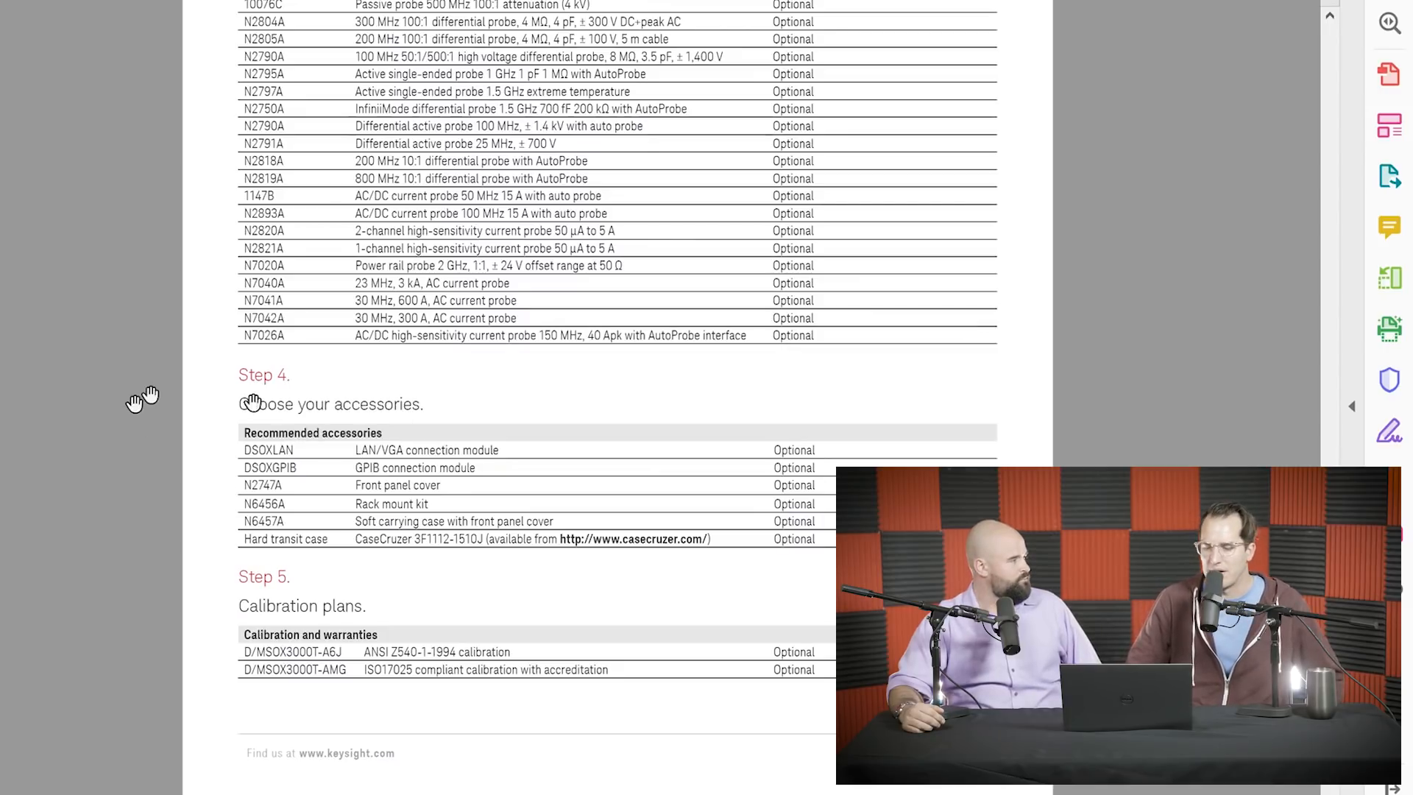
mouse_move(190, 505)
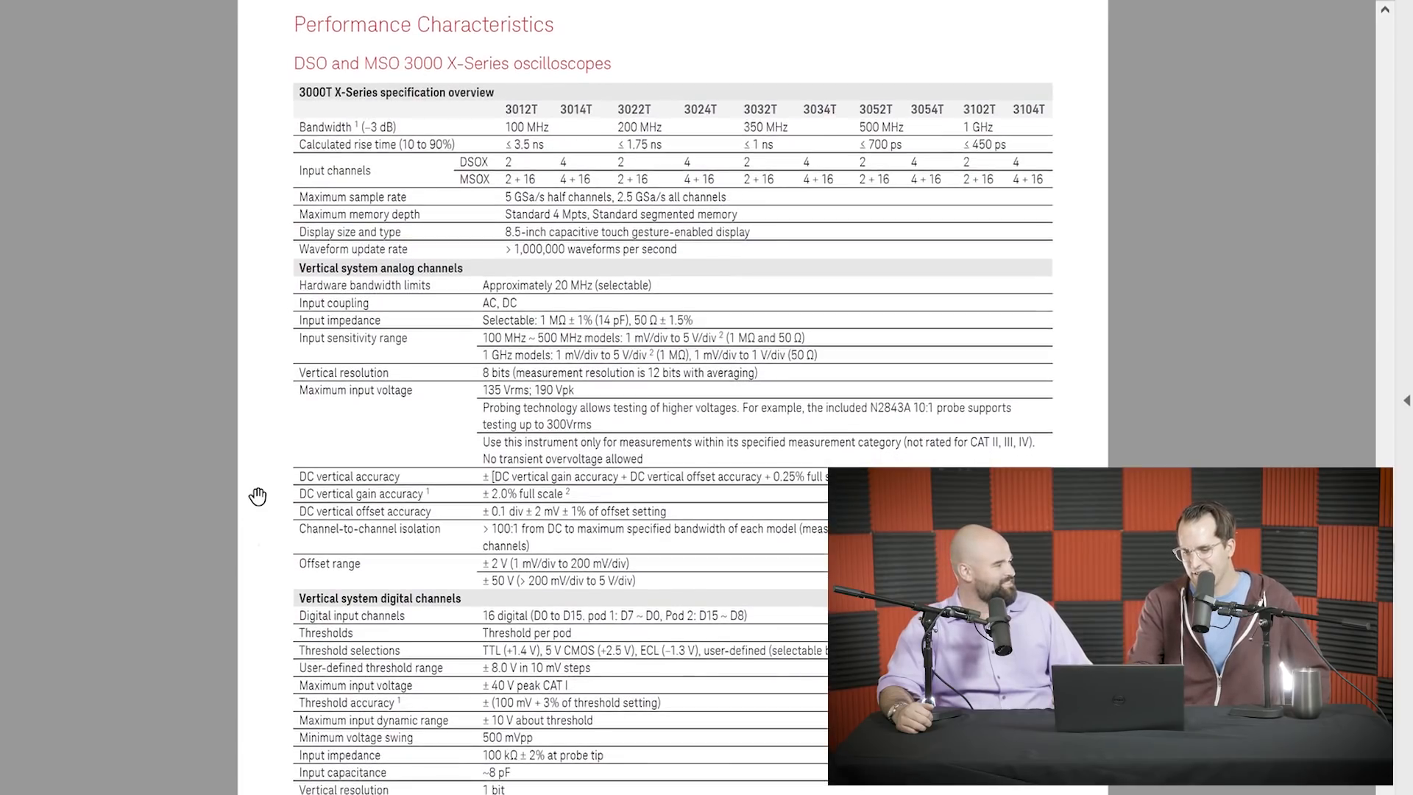
scroll("down", 3)
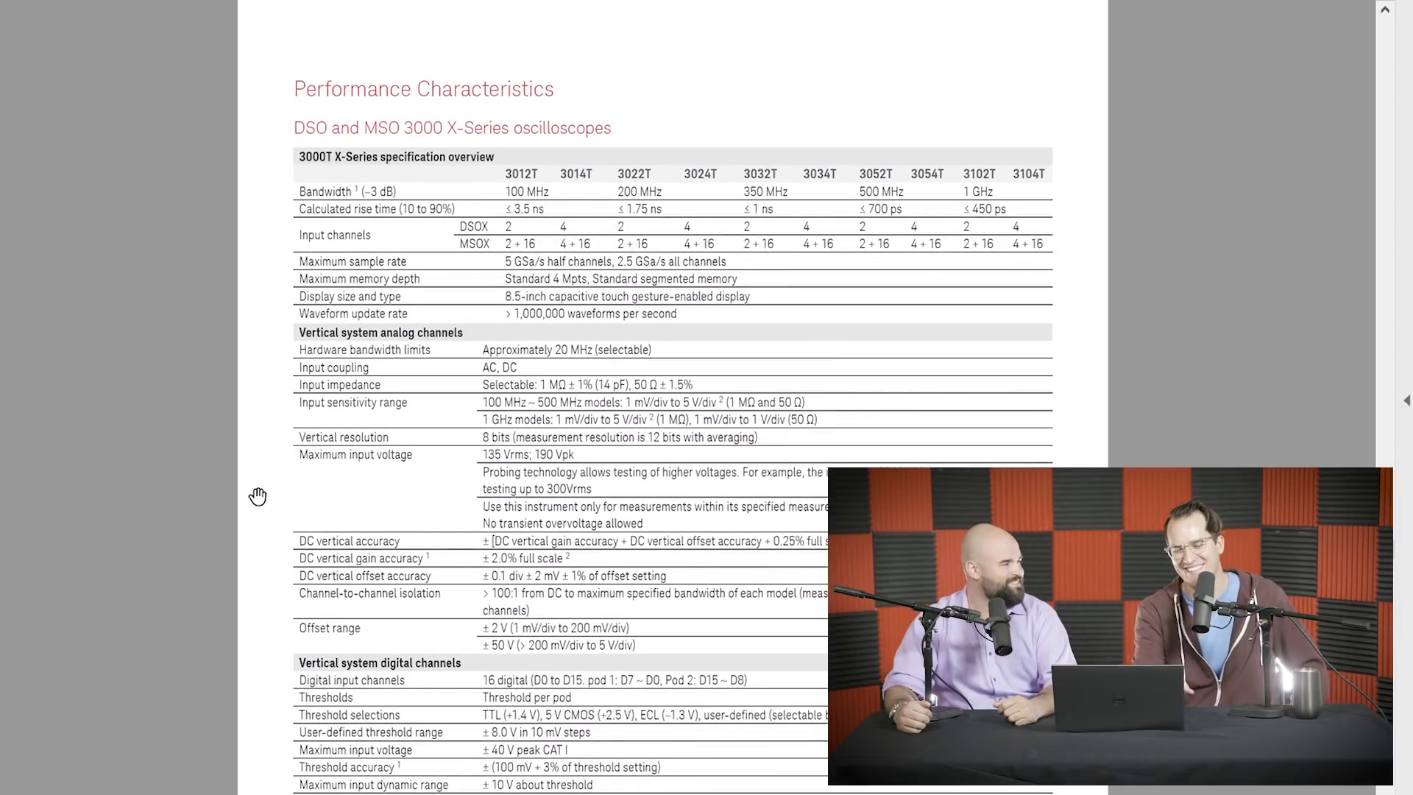
scroll("down", 3)
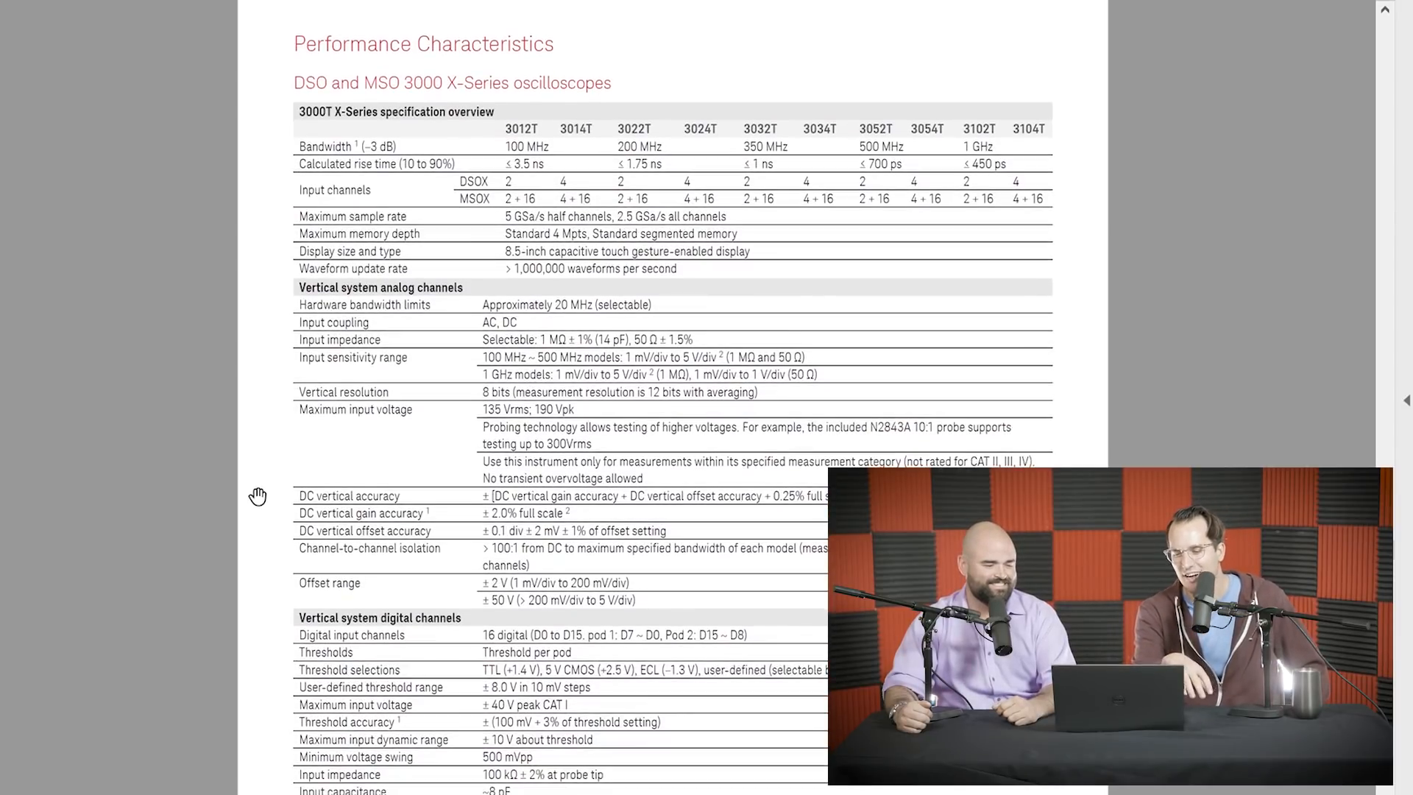
scroll("down", 3)
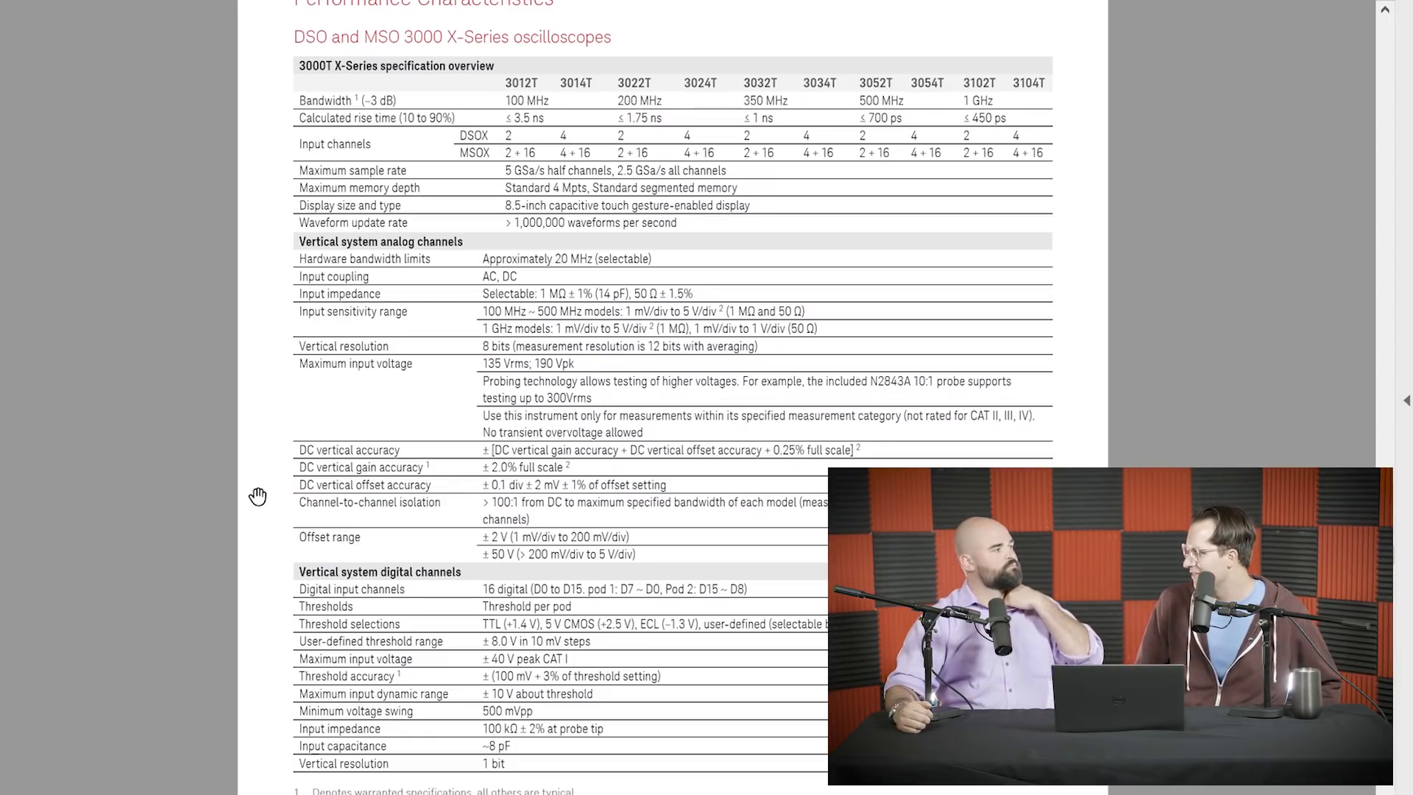
scroll("down", 3)
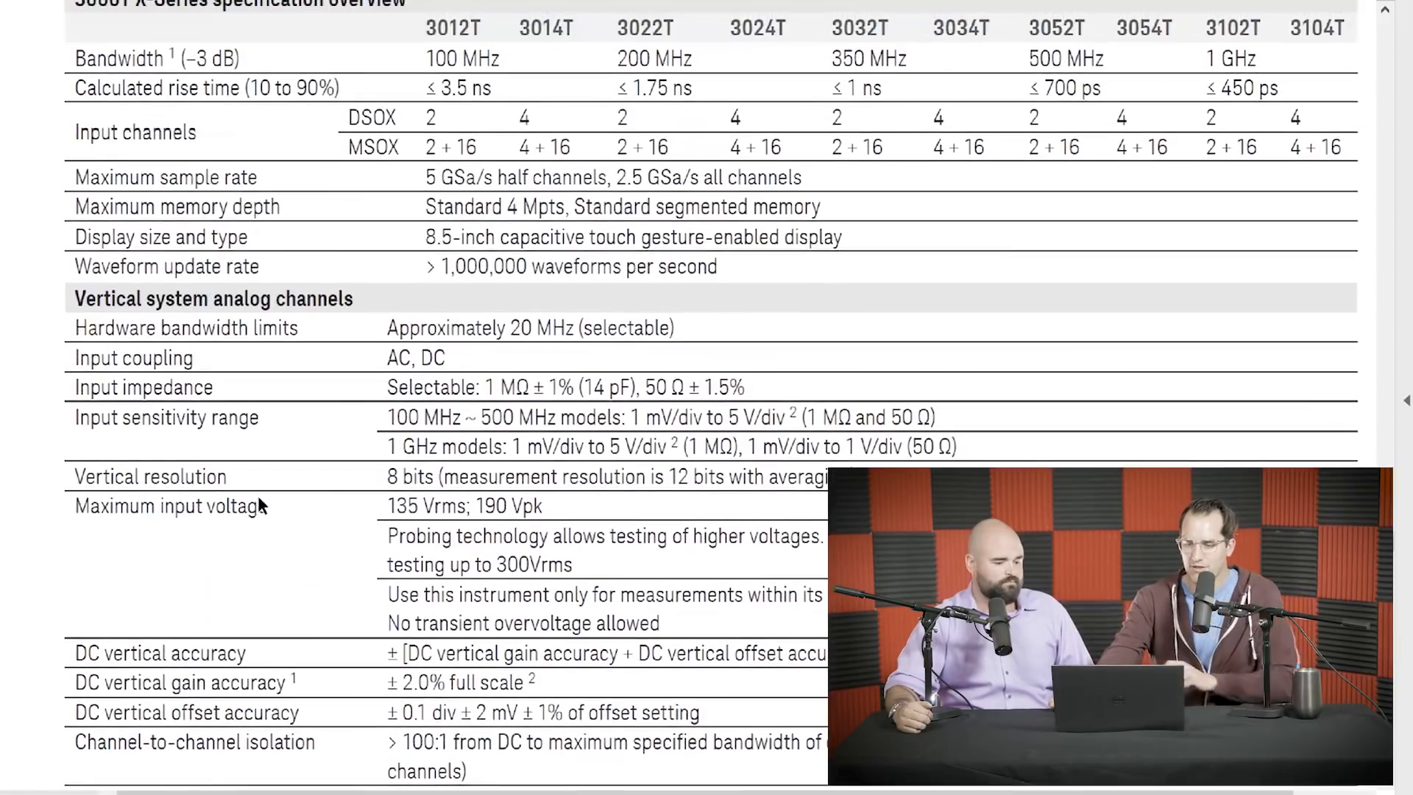
scroll("down", 3)
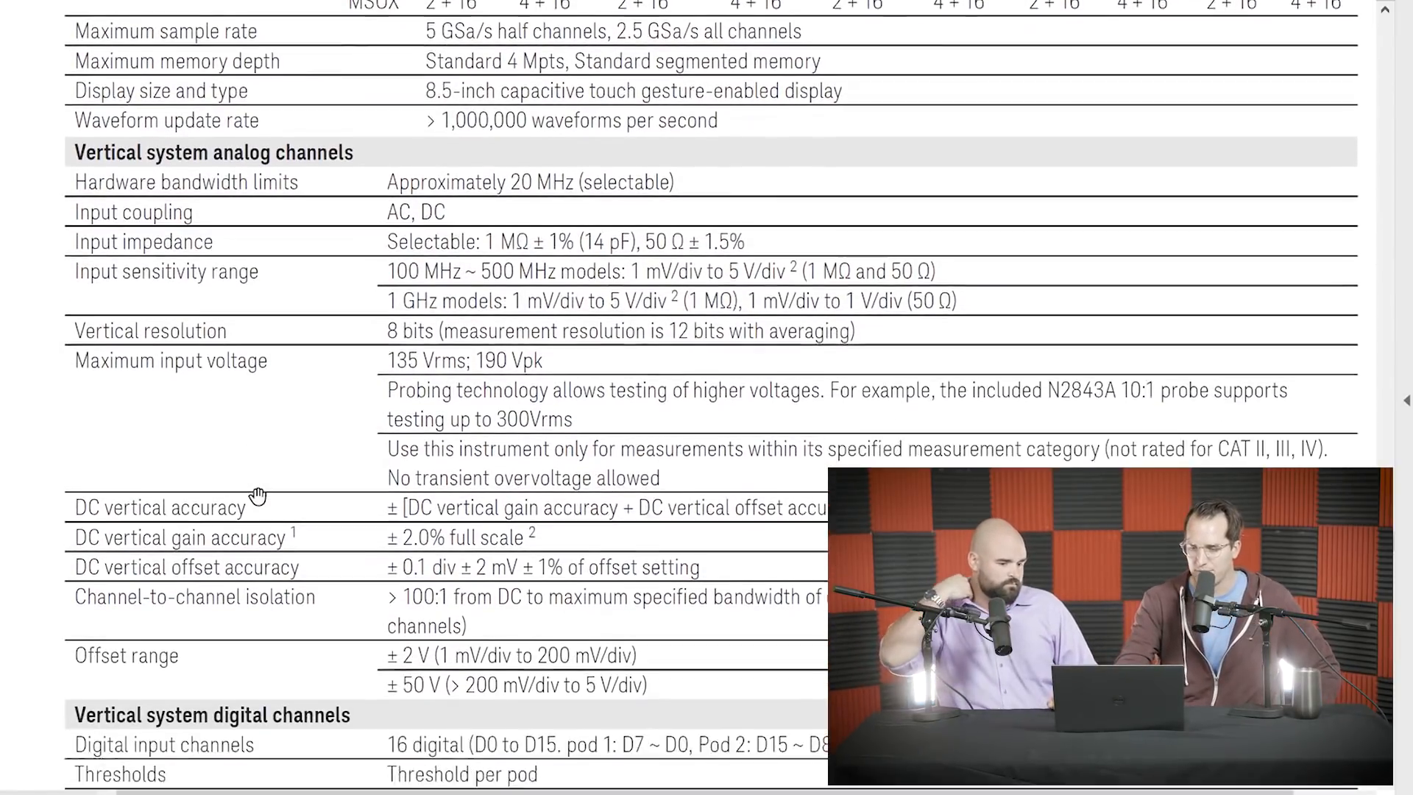
scroll("down", 3)
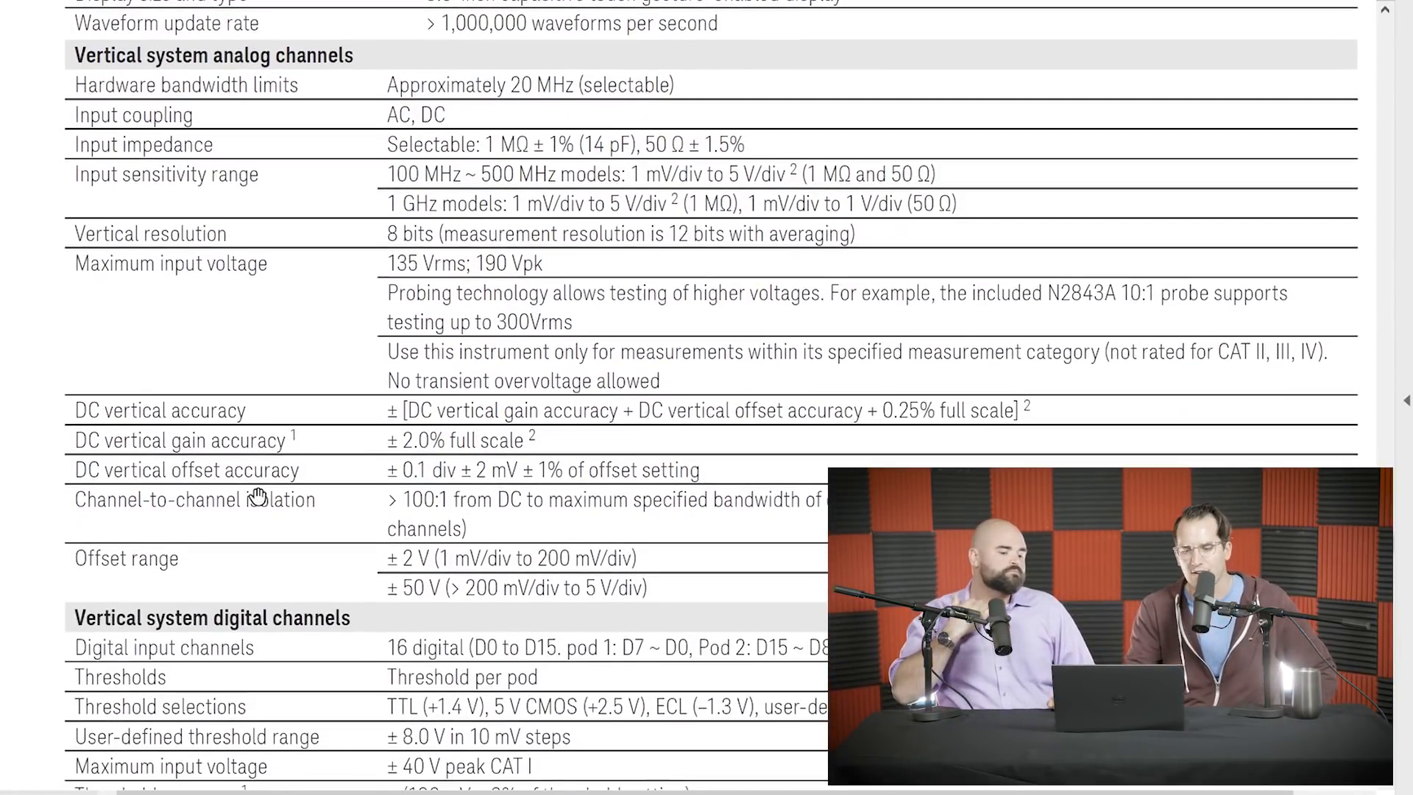
scroll("down", 3)
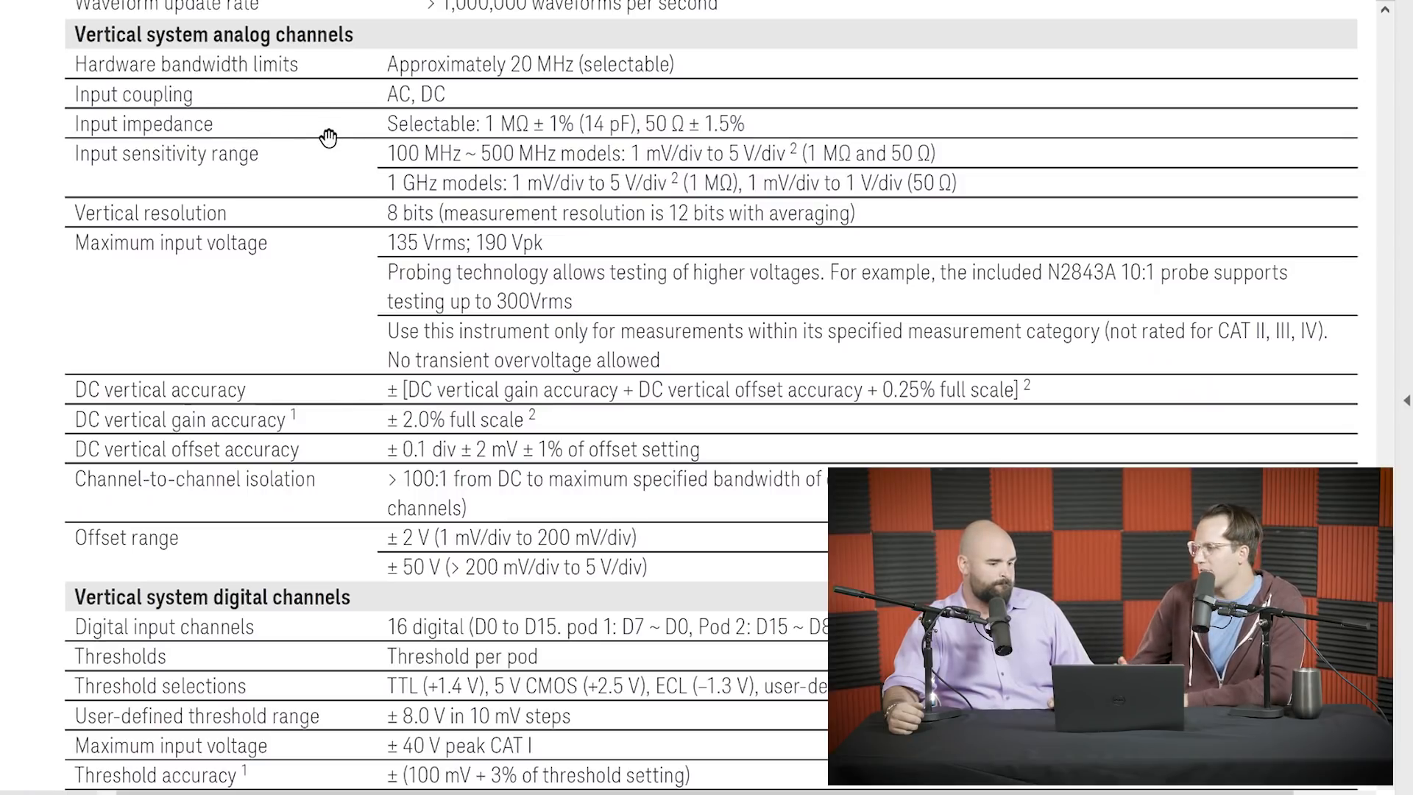
scroll("up", 3)
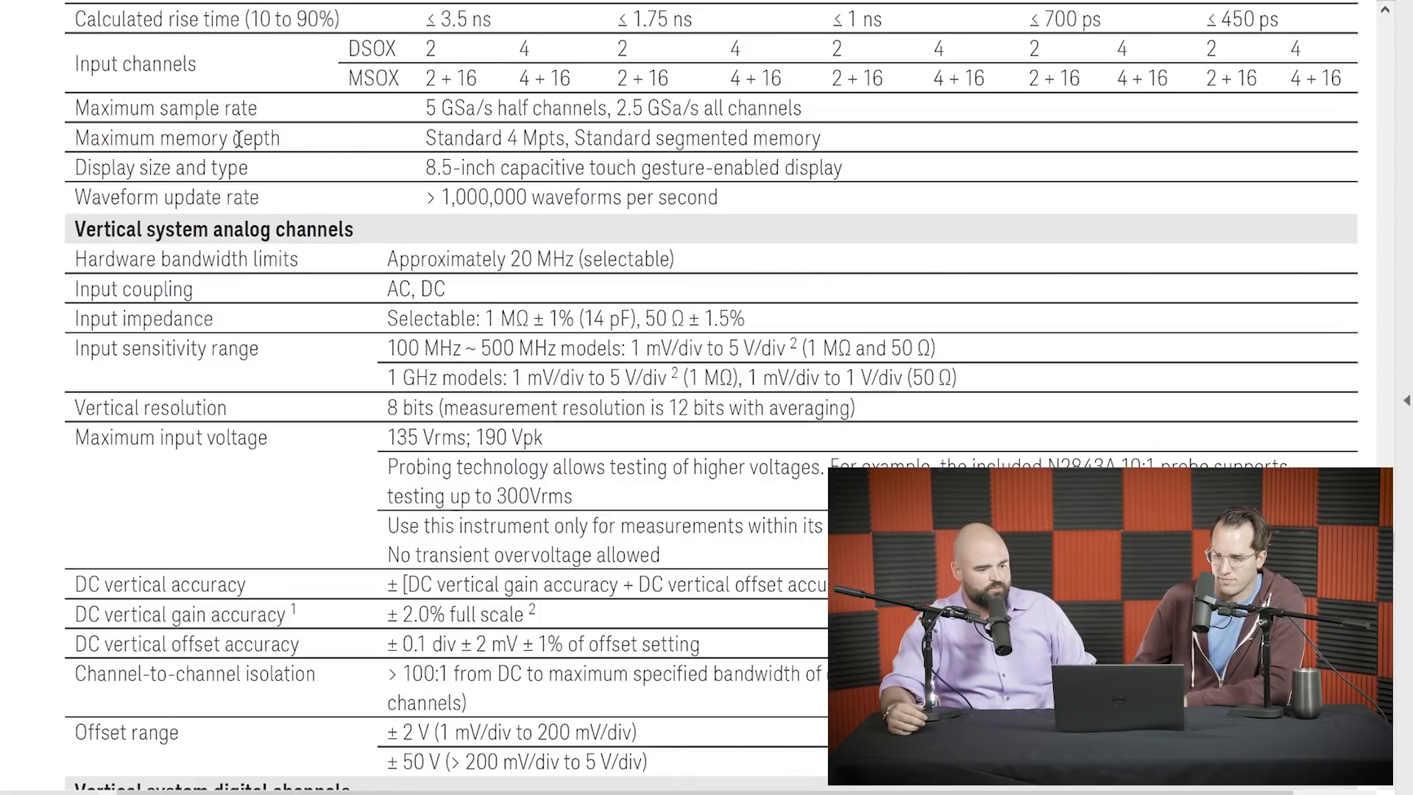
mouse_move(350, 175)
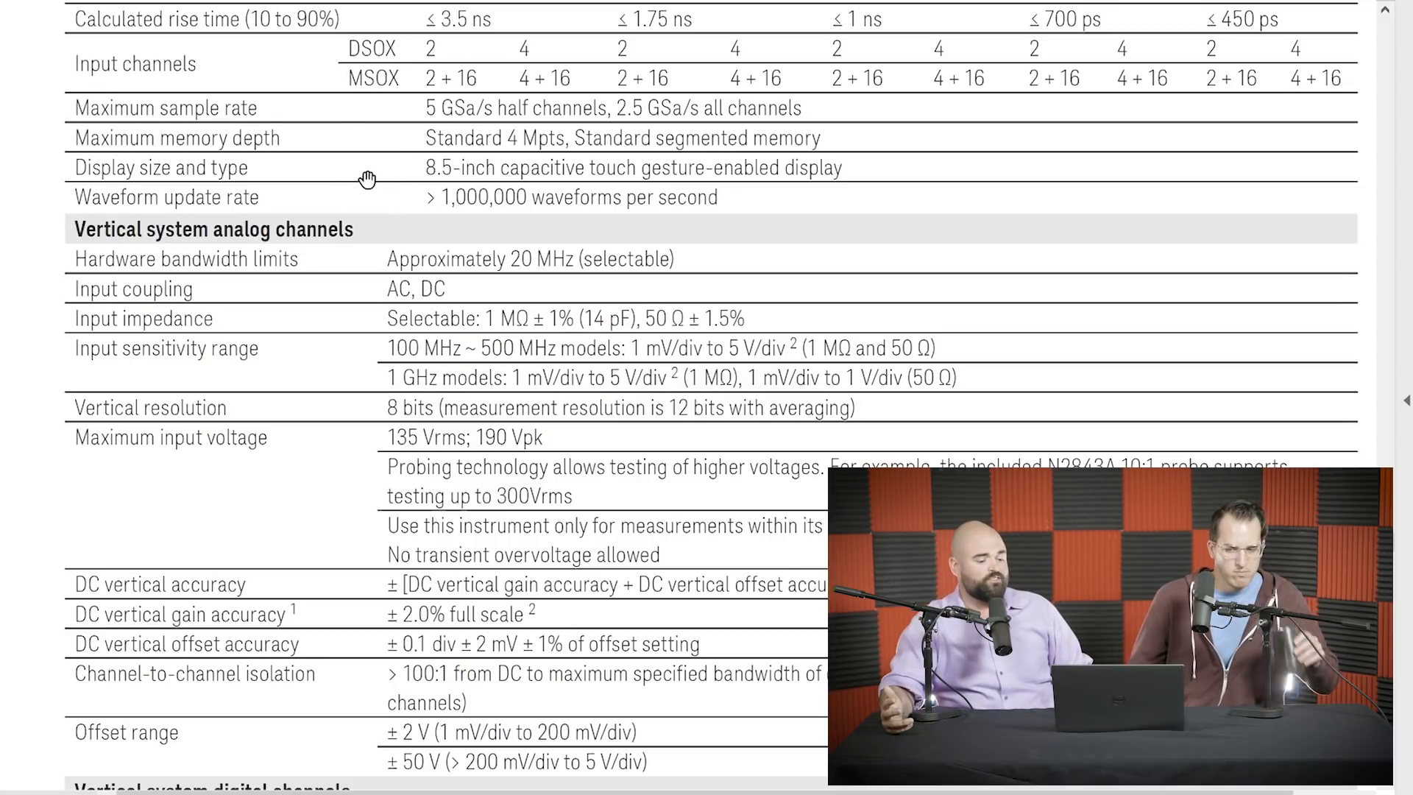
scroll("down", 3)
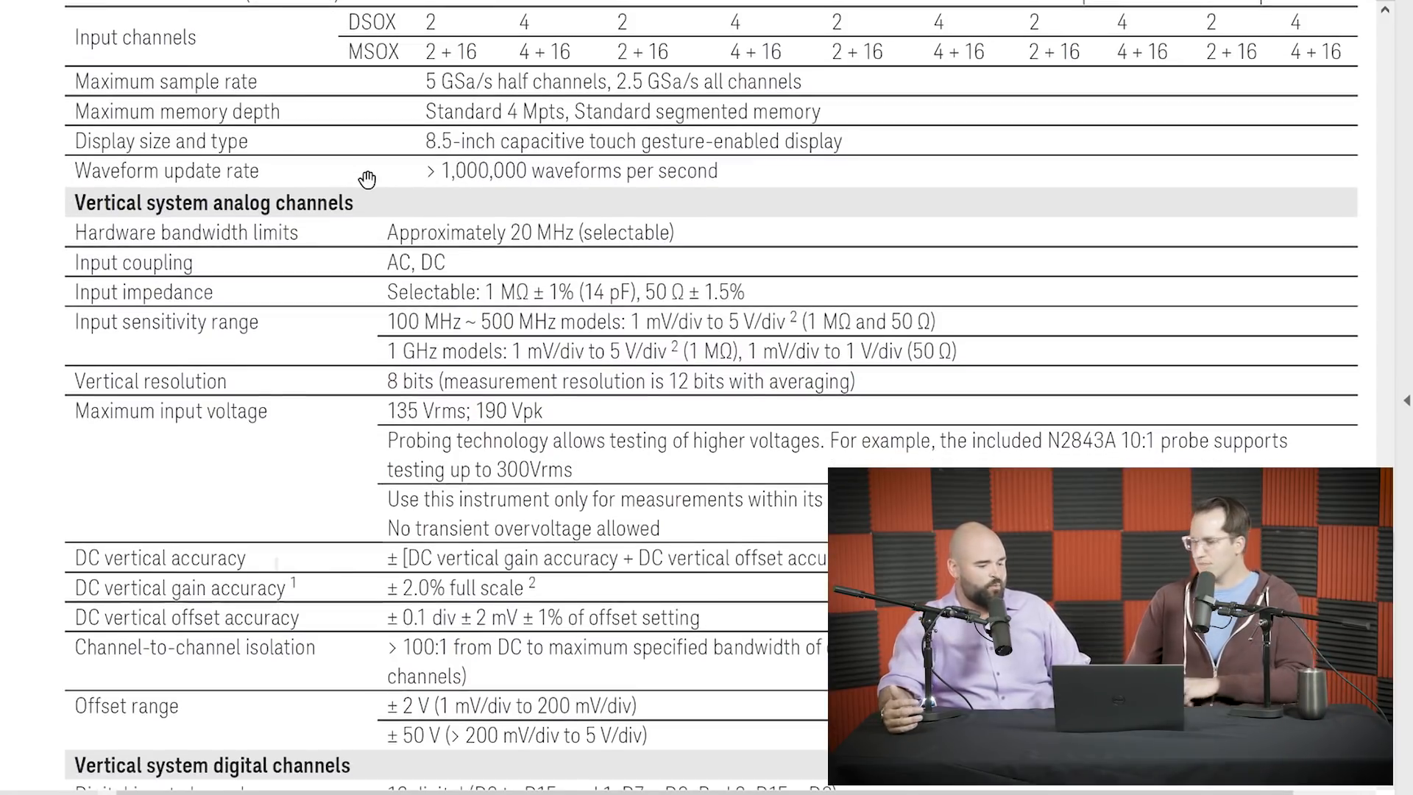
scroll("down", 3)
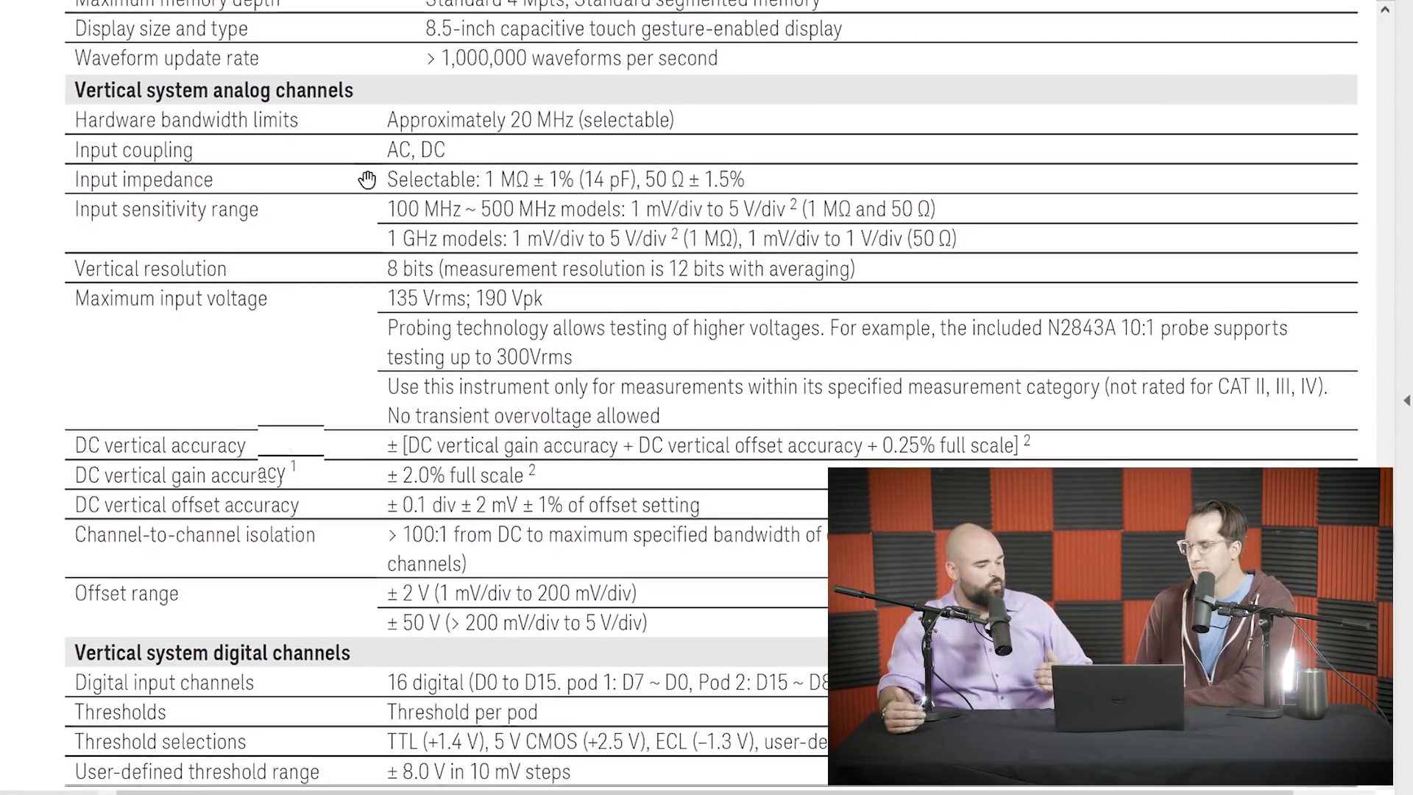
scroll("down", 3)
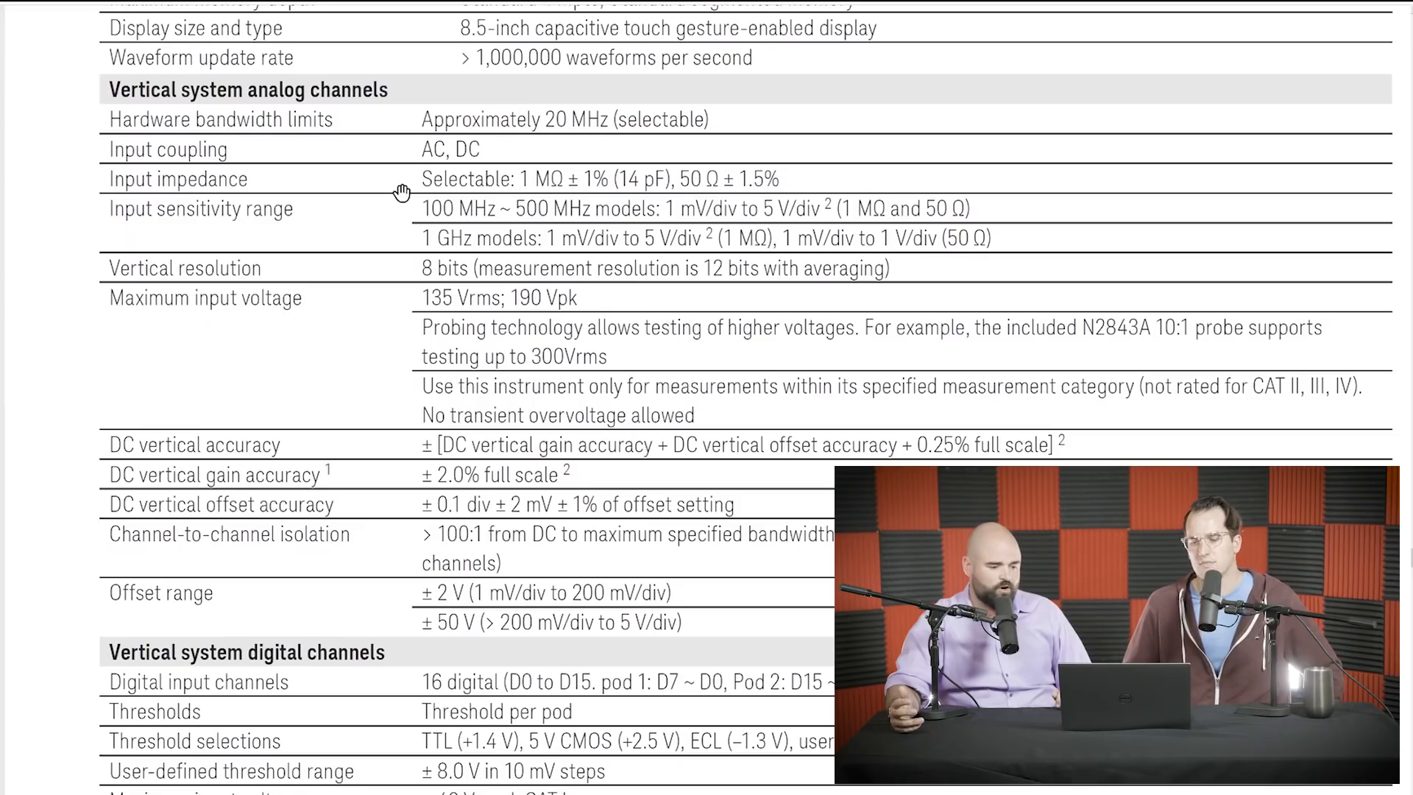
scroll("down", 3)
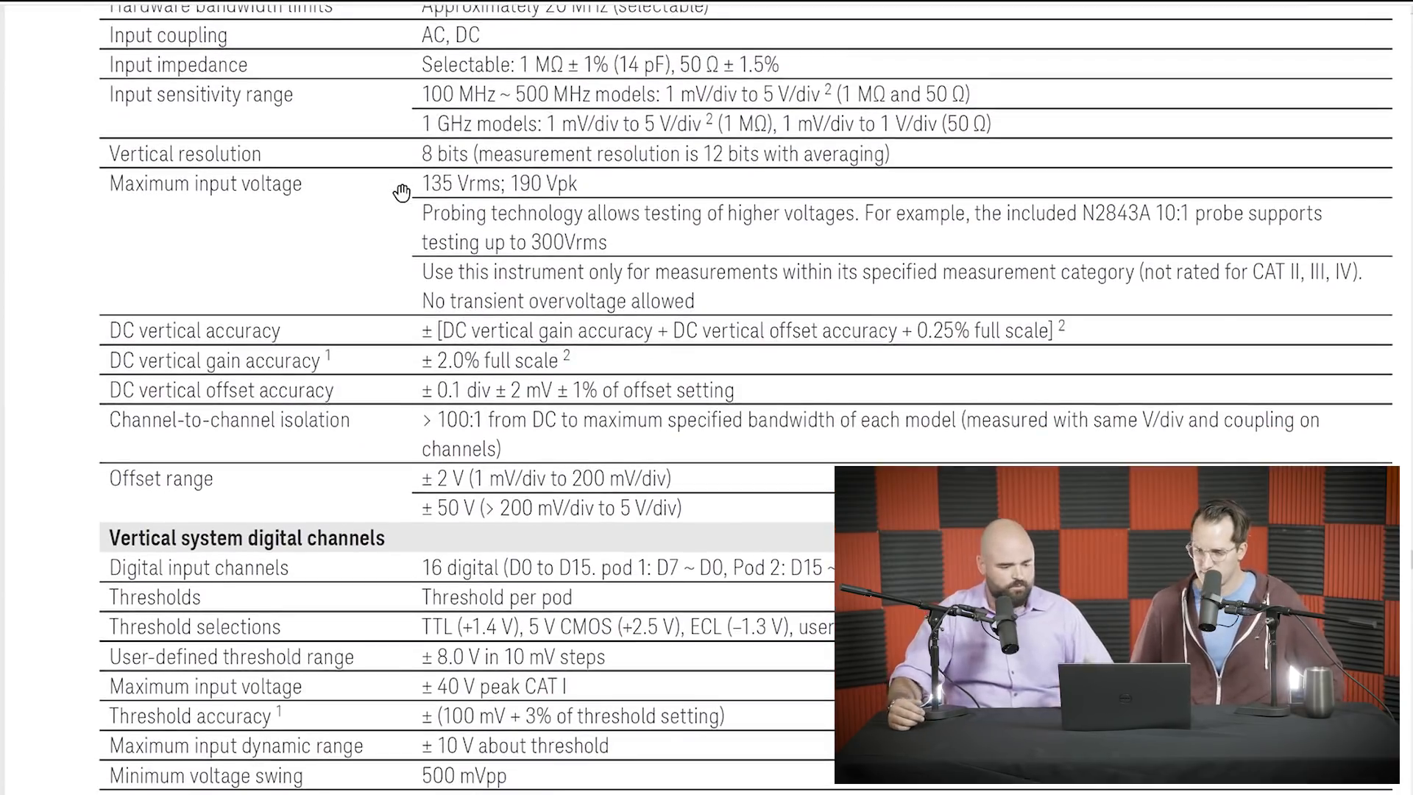
scroll("down", 3)
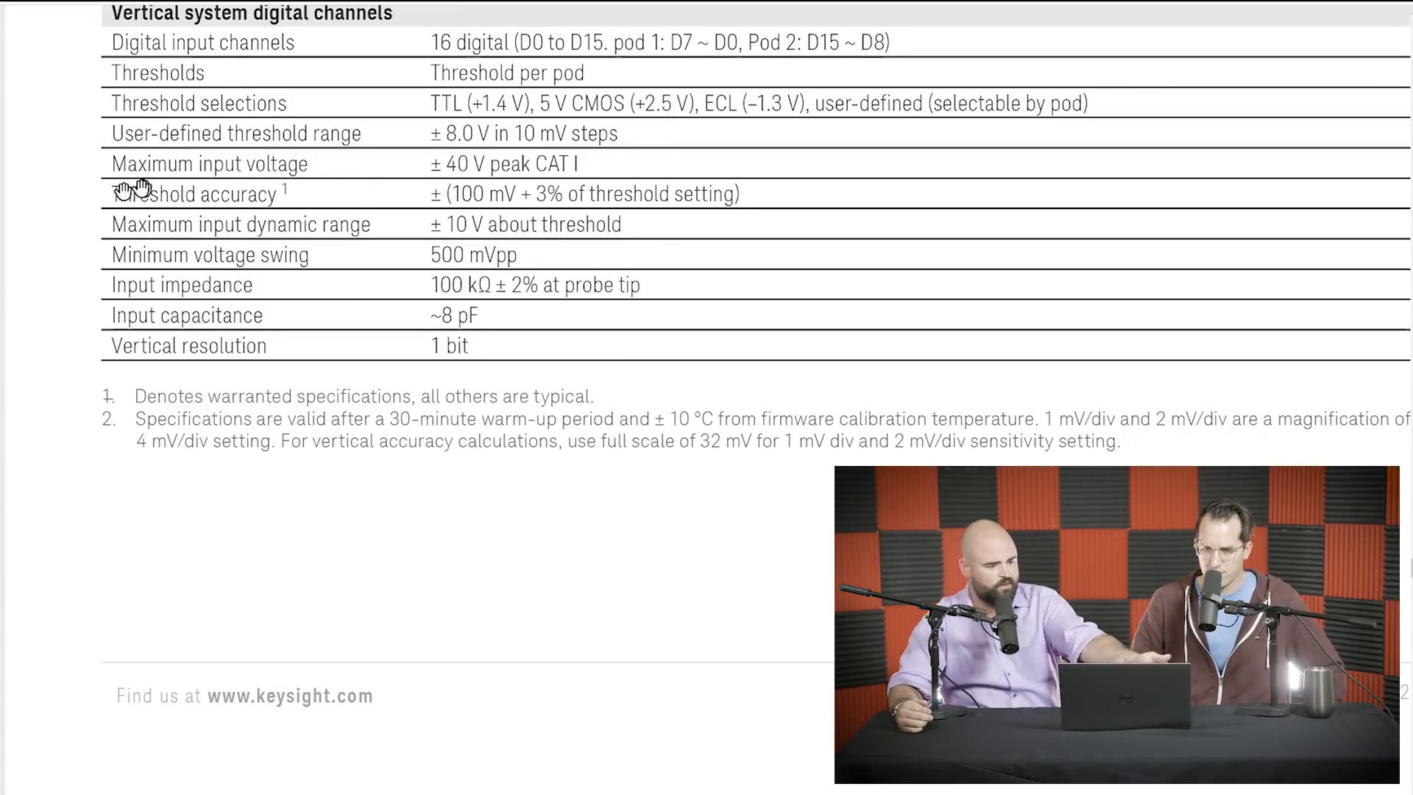
mouse_move(740, 227)
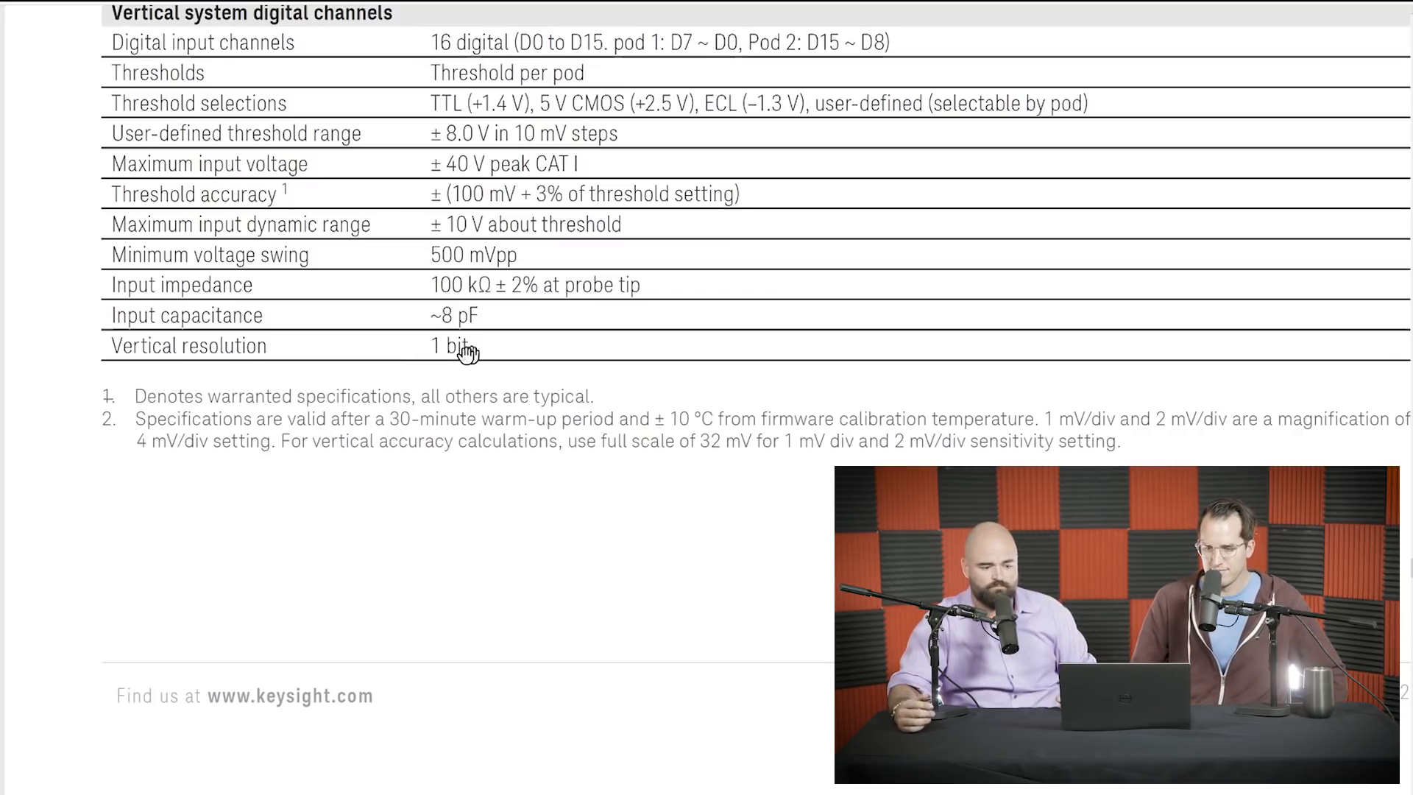
mouse_move(406, 328)
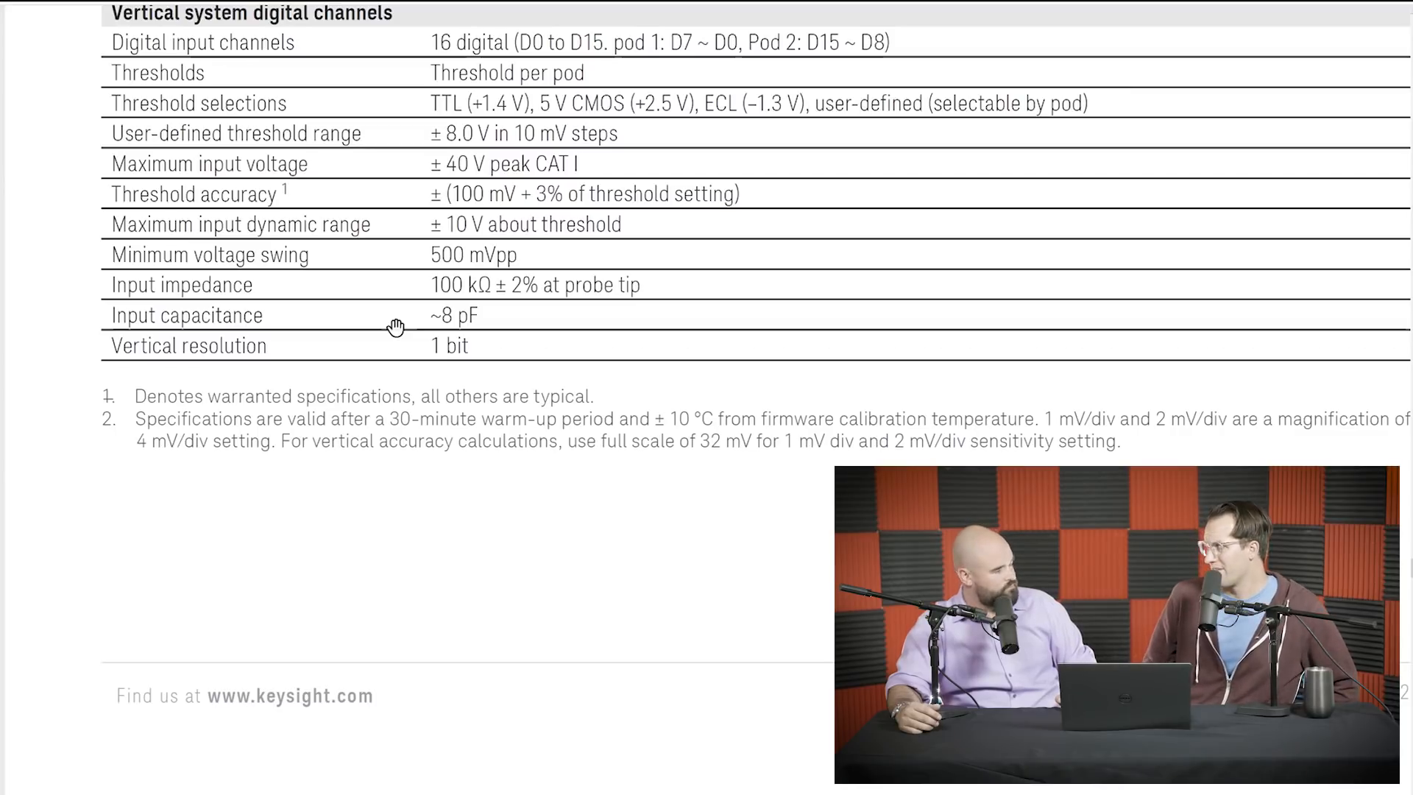
scroll("down", 3)
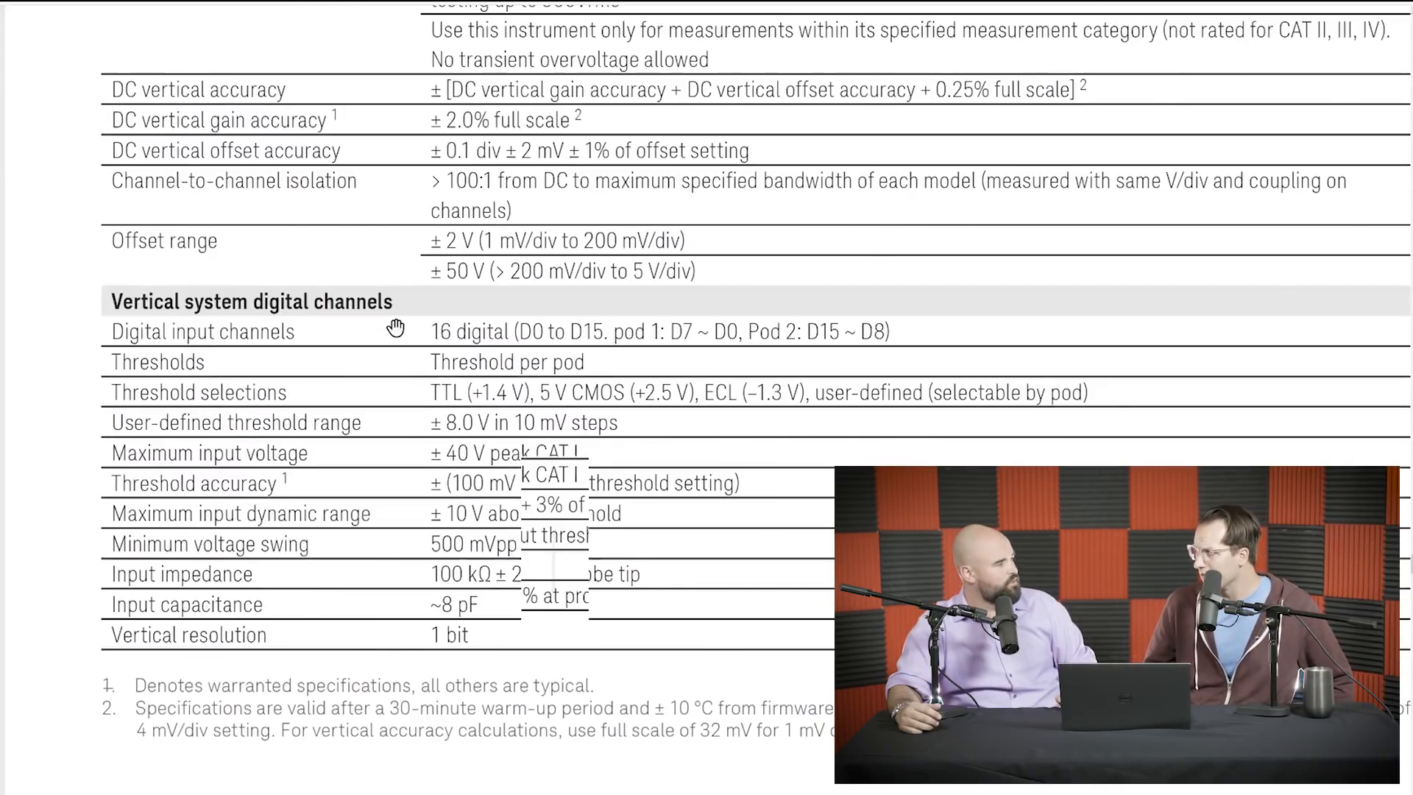
scroll("down", 3)
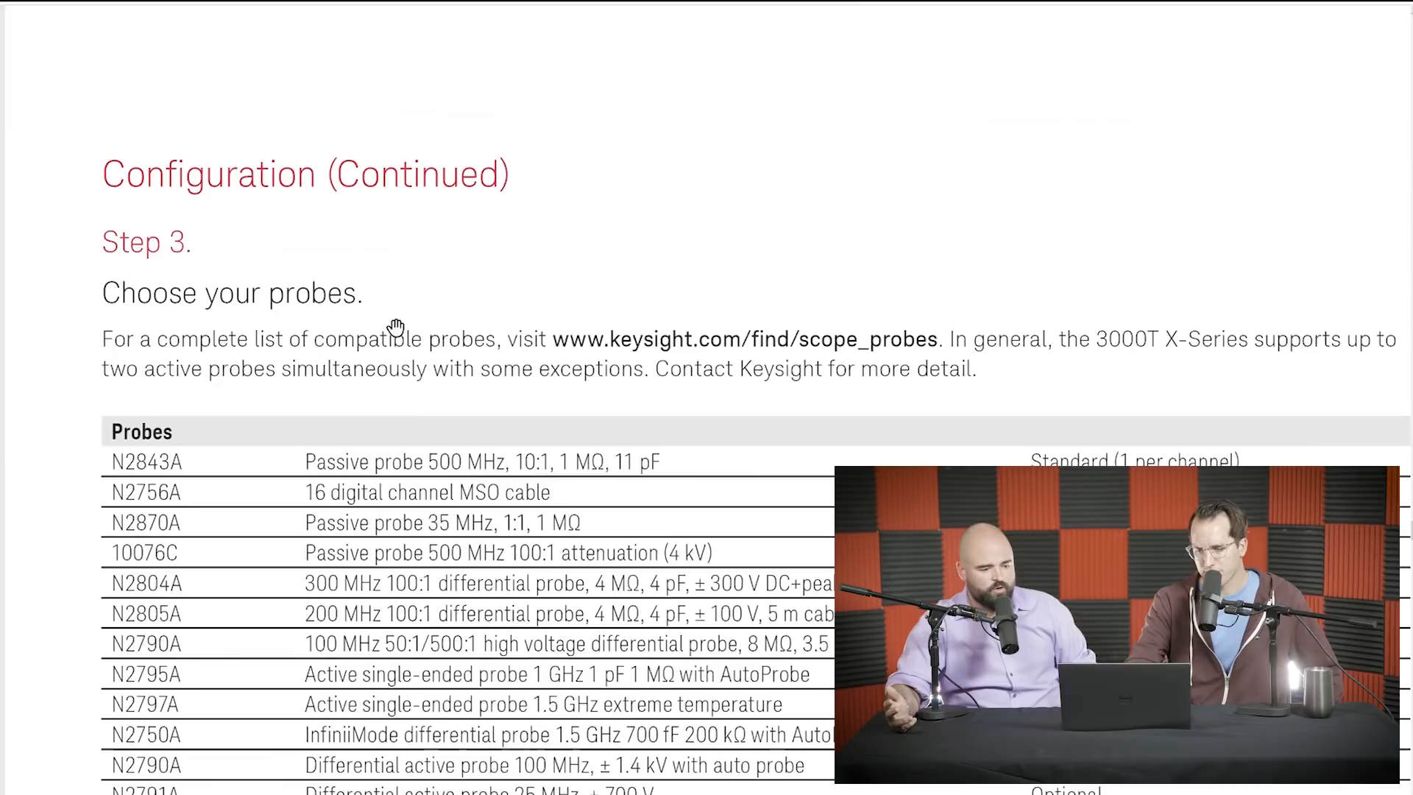
scroll("down", 3)
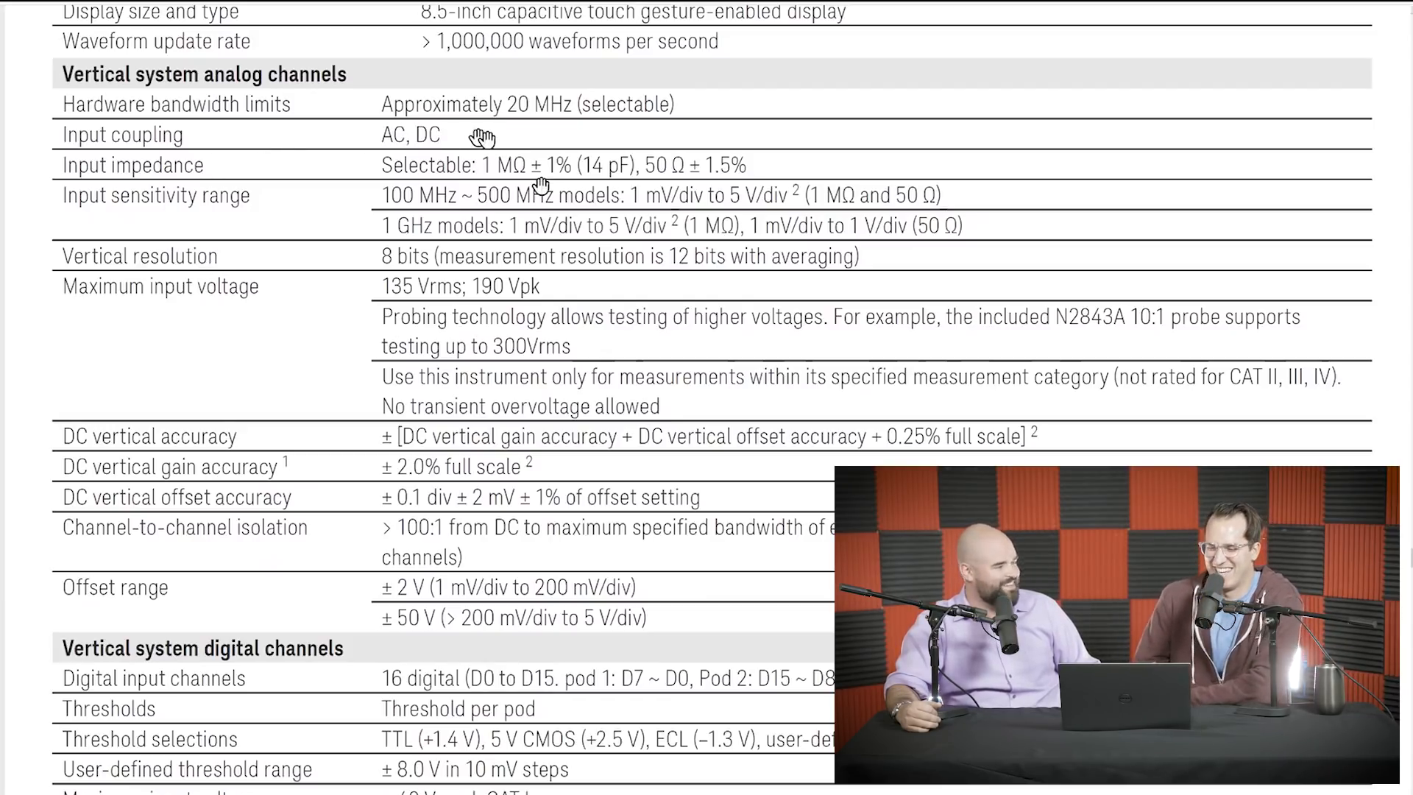
mouse_move(689, 233)
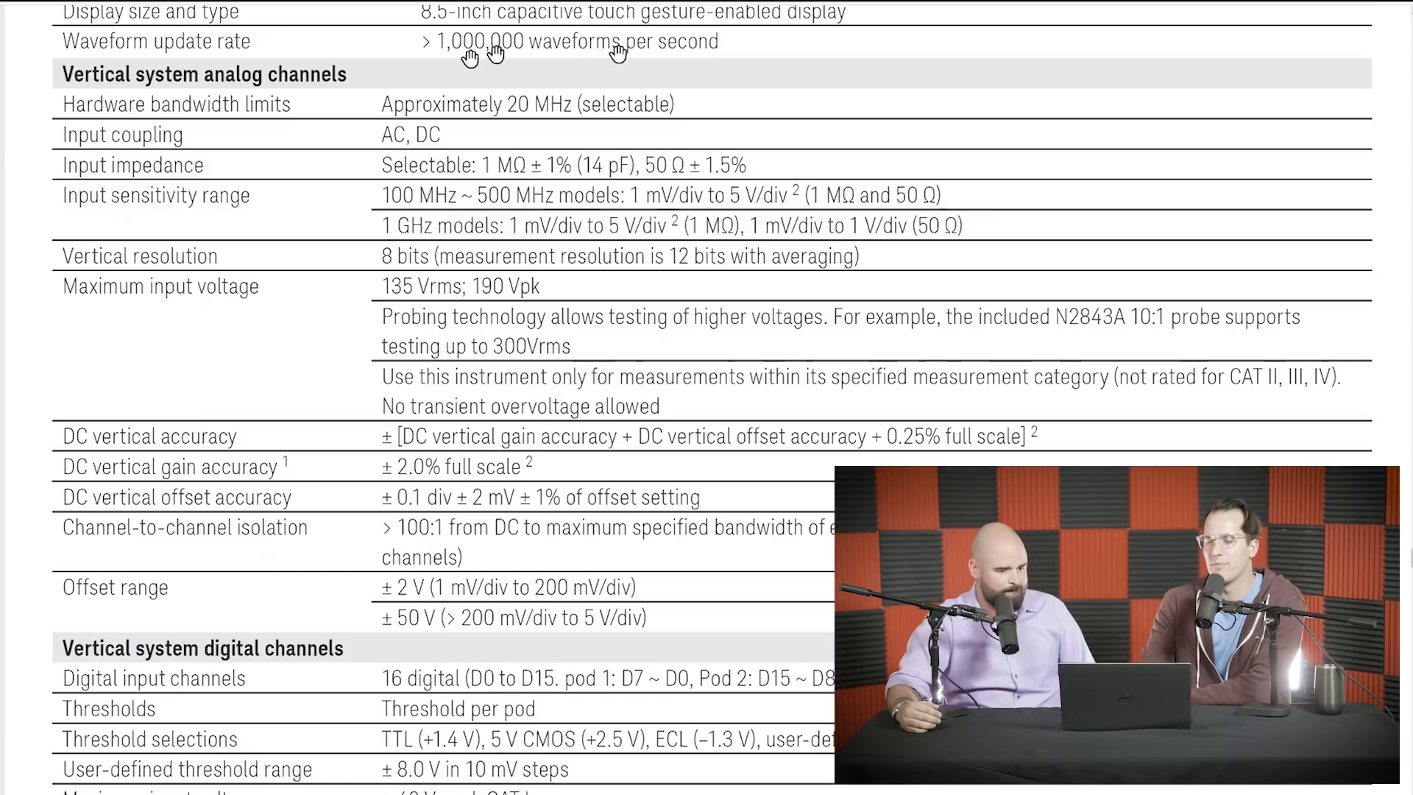
mouse_move(549, 107)
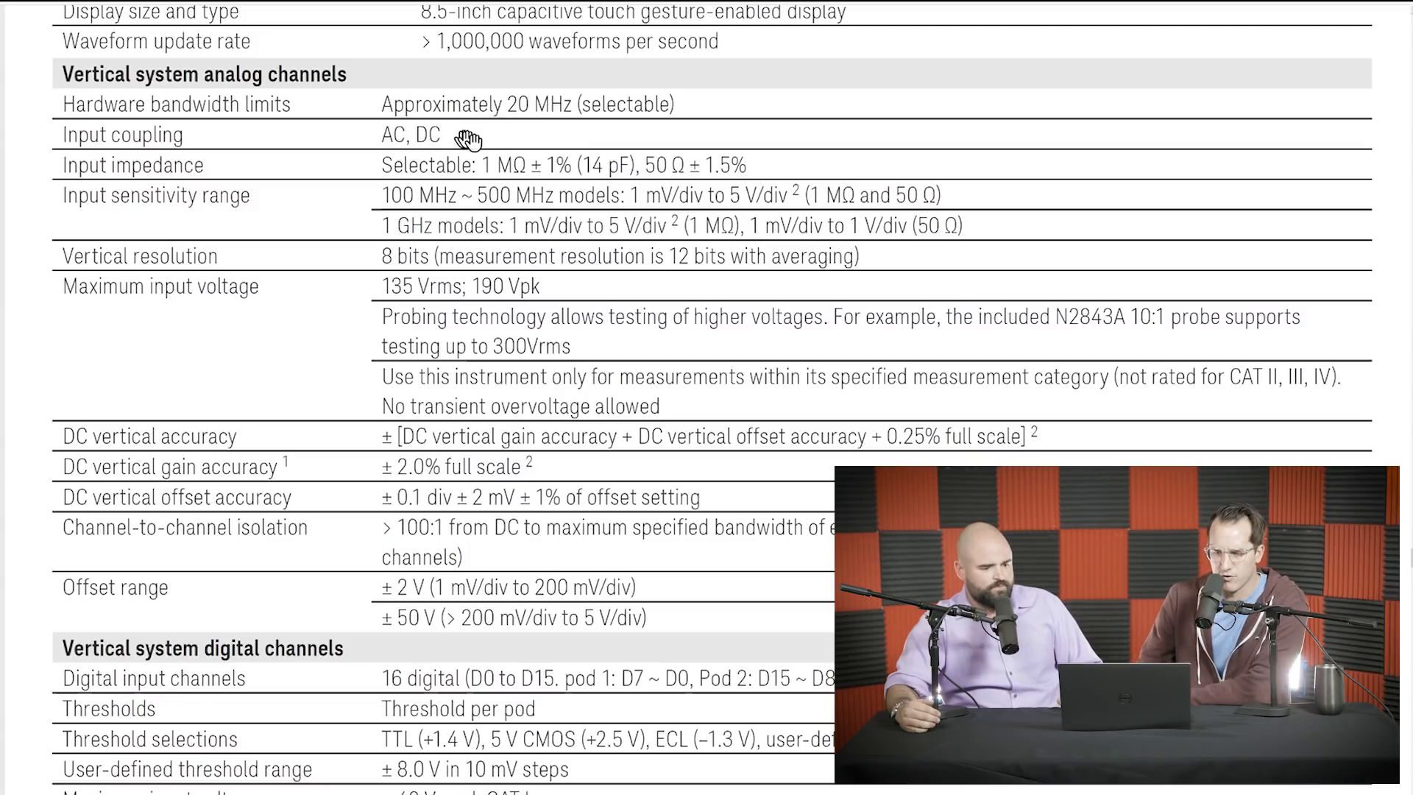
mouse_move(353, 114)
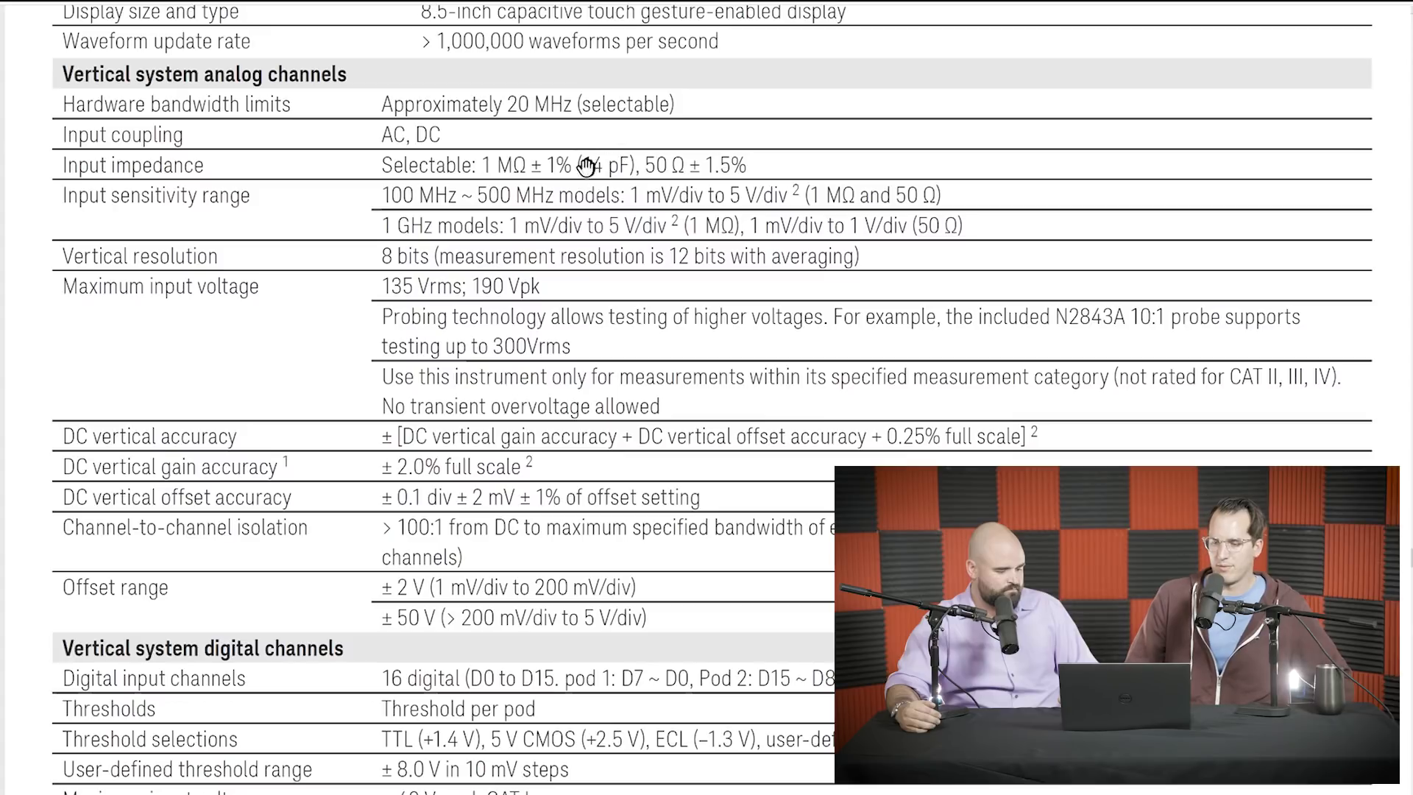
mouse_move(612, 175)
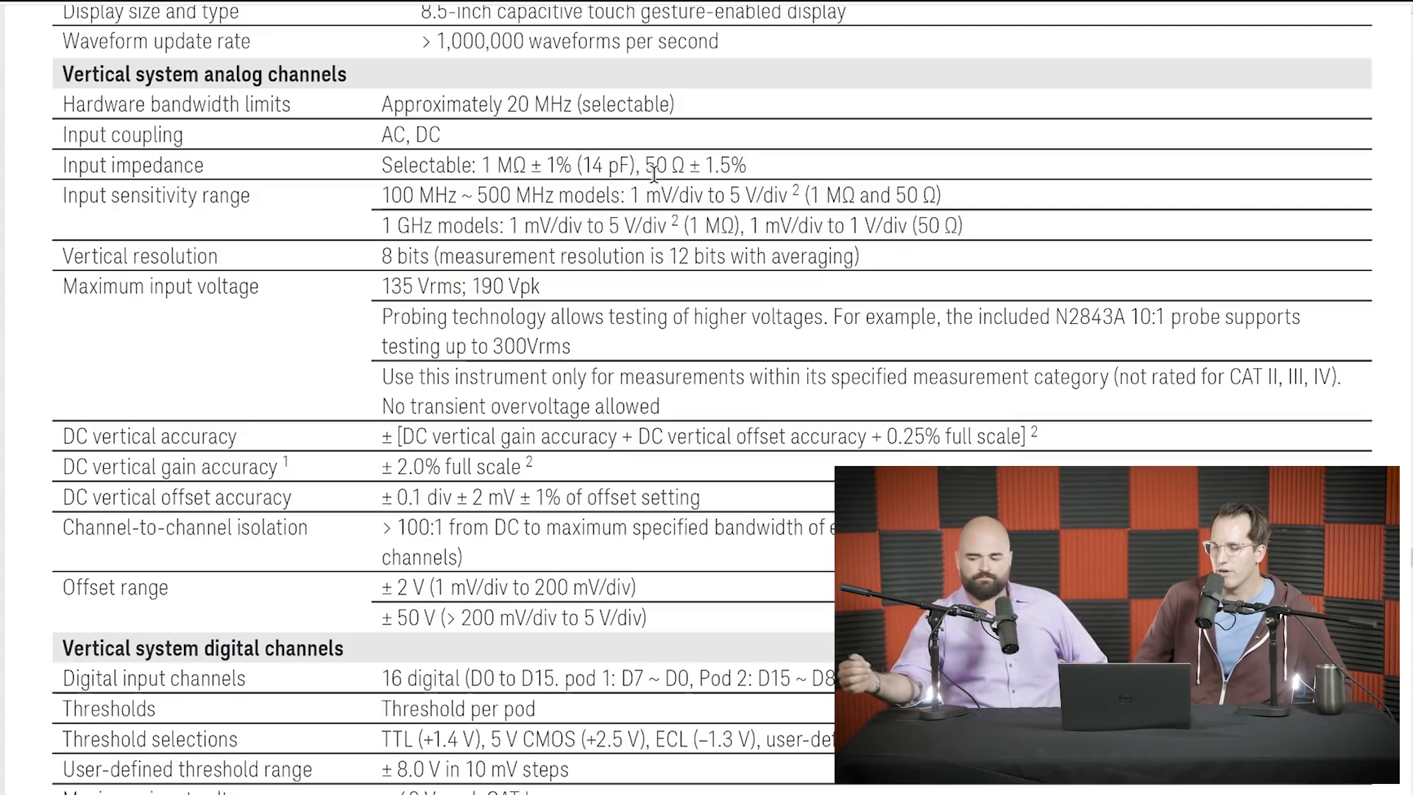
mouse_move(696, 171)
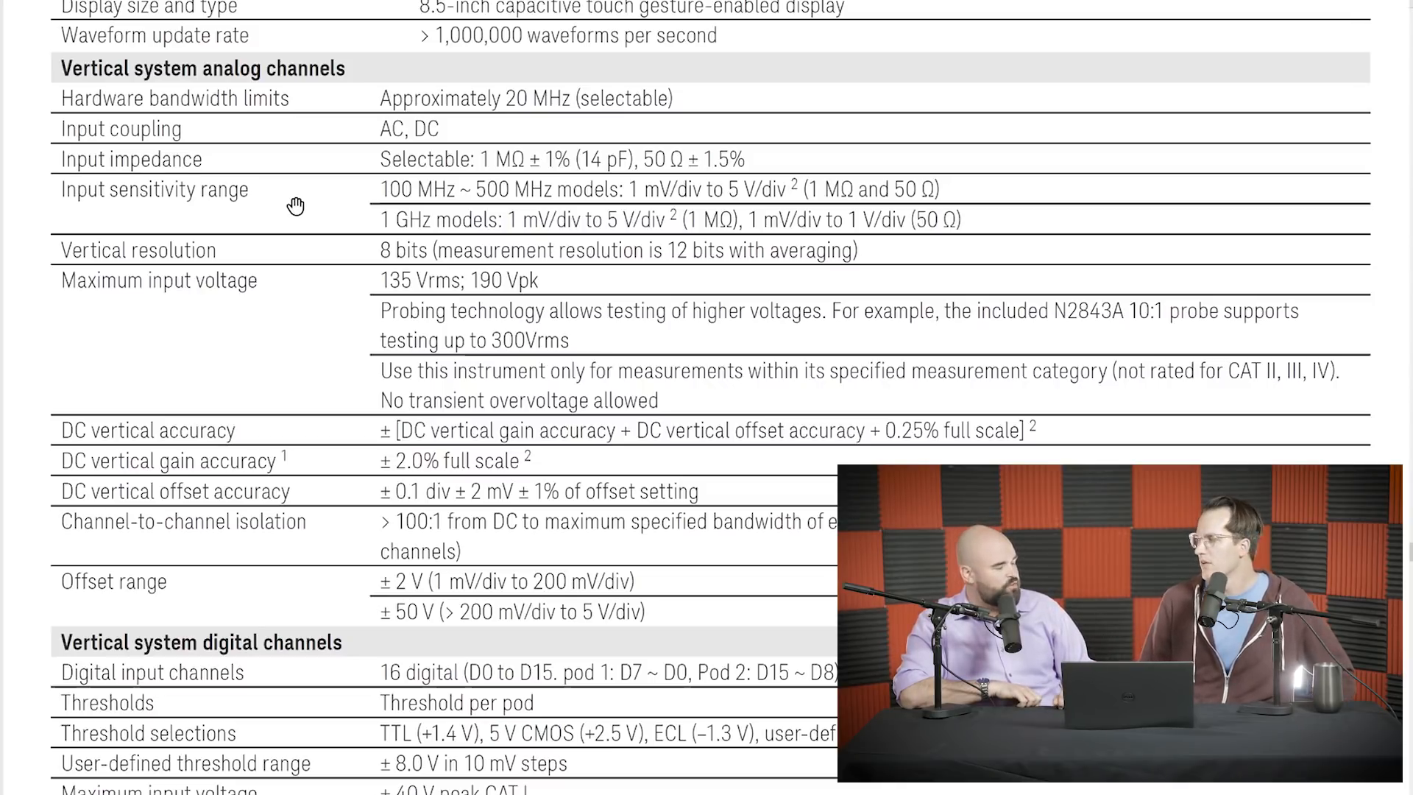
scroll("down", 3)
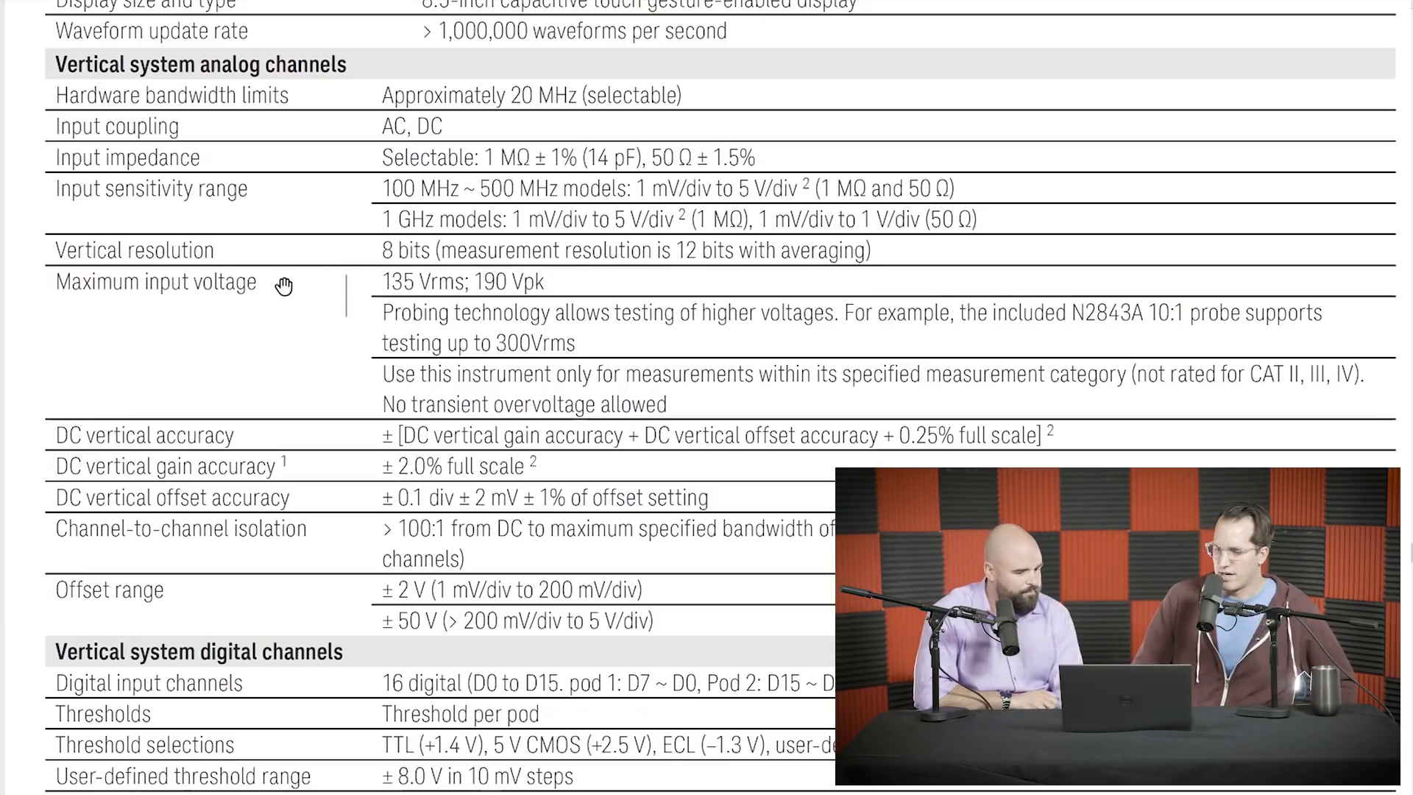
mouse_move(359, 293)
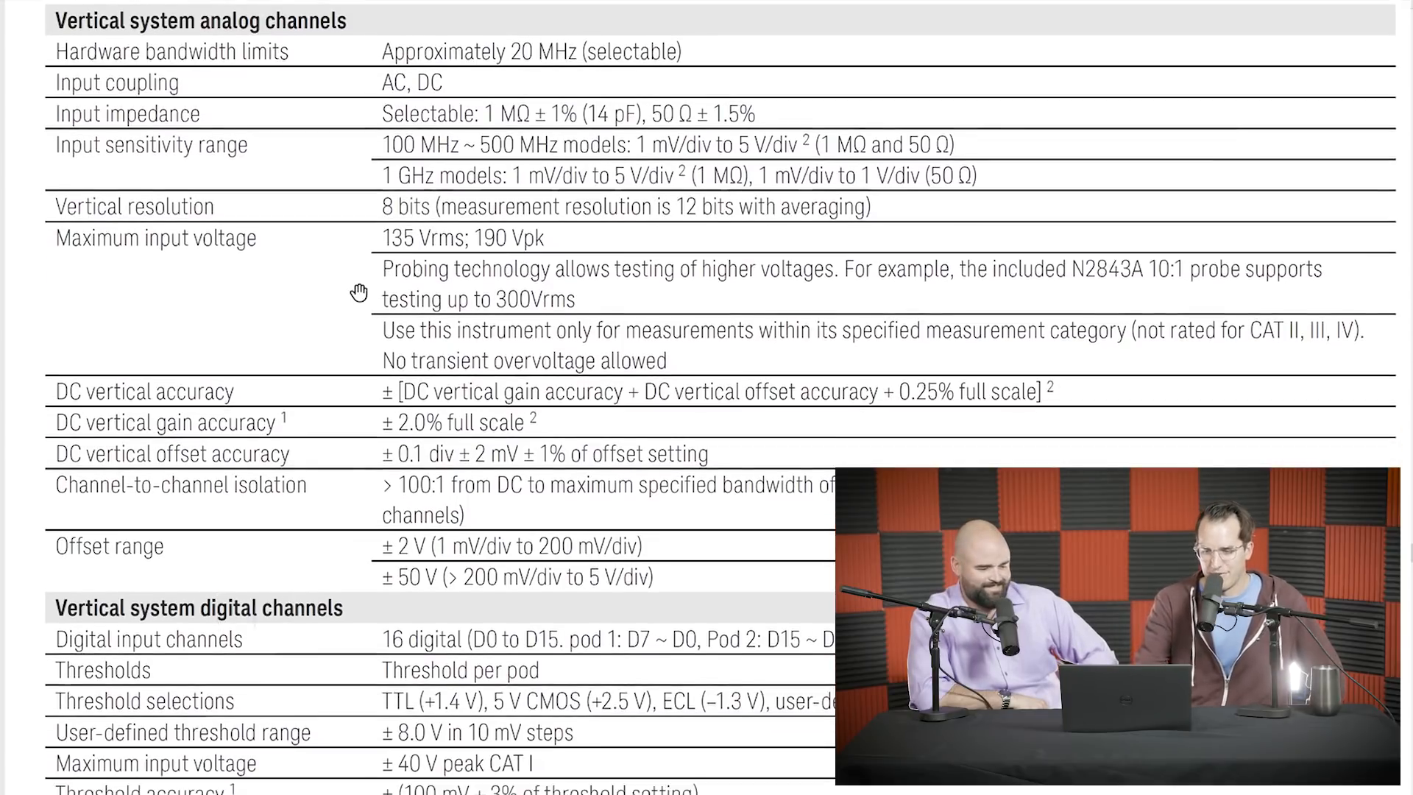
scroll("down", 3)
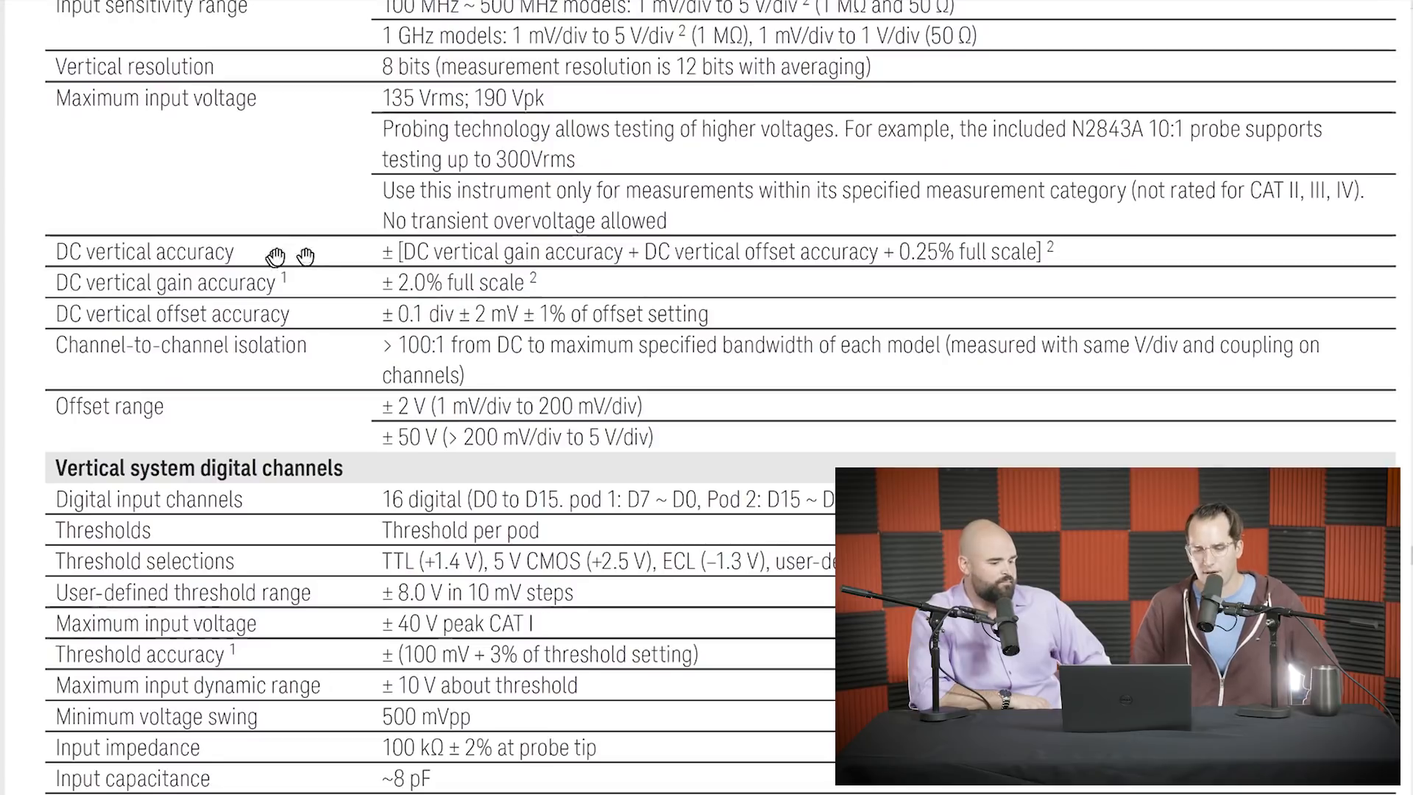
mouse_move(361, 298)
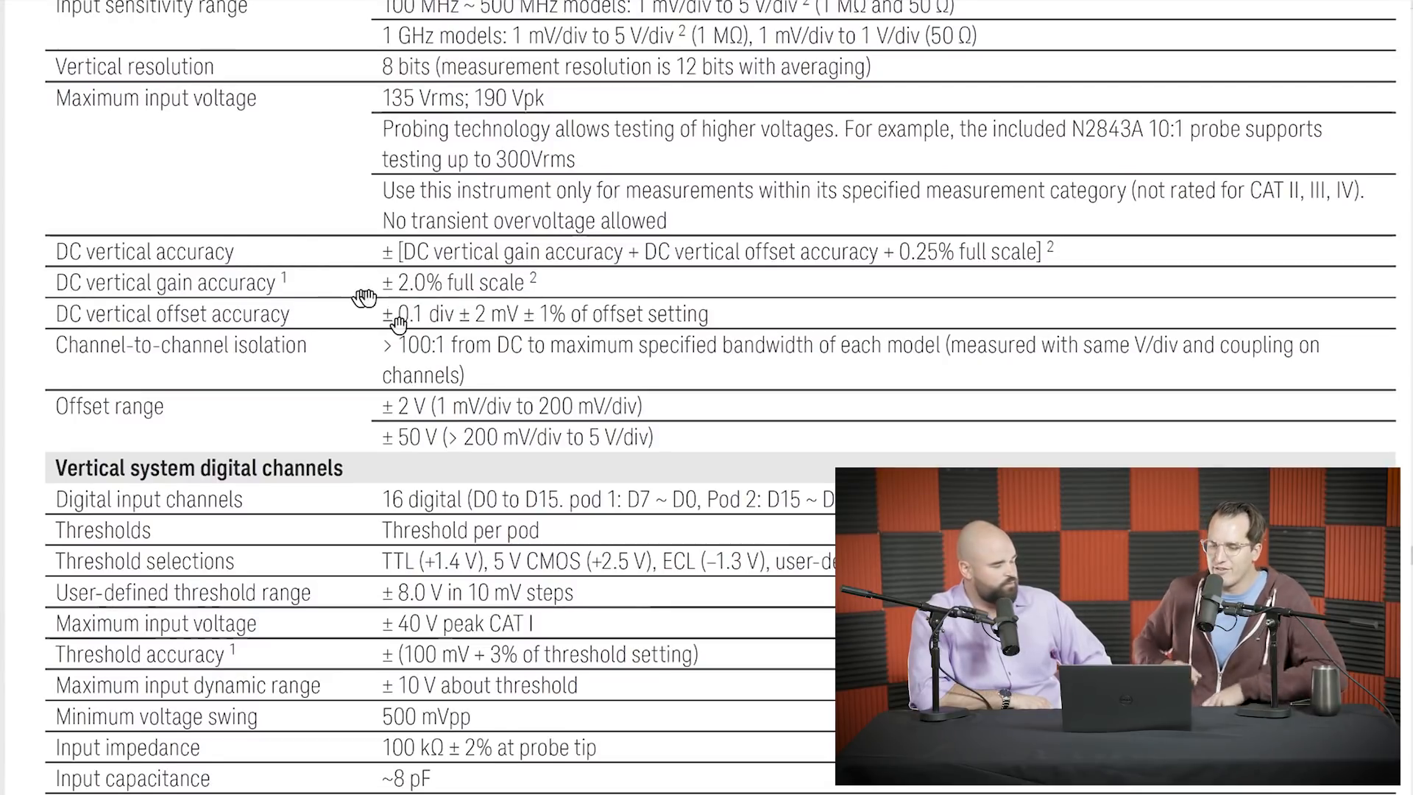